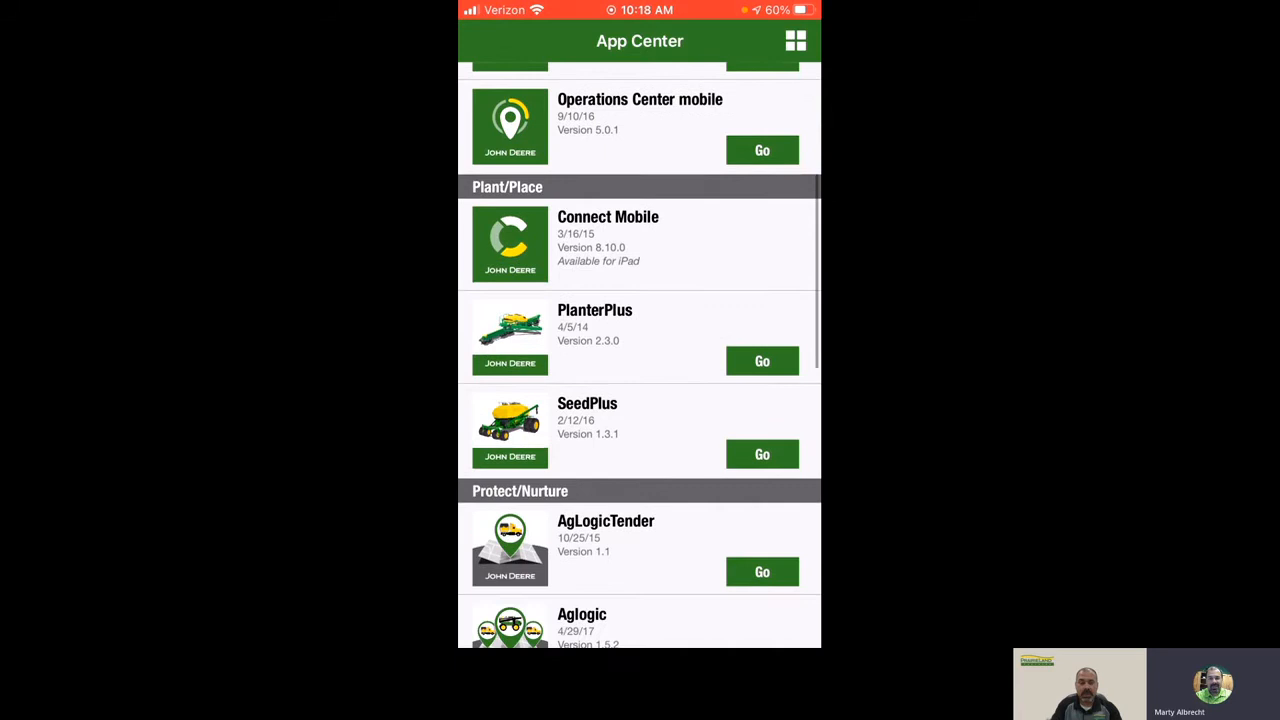
# Scroll the Home work feed back to older October and September 2020 harvest records.
pyautogui.scroll(-3)
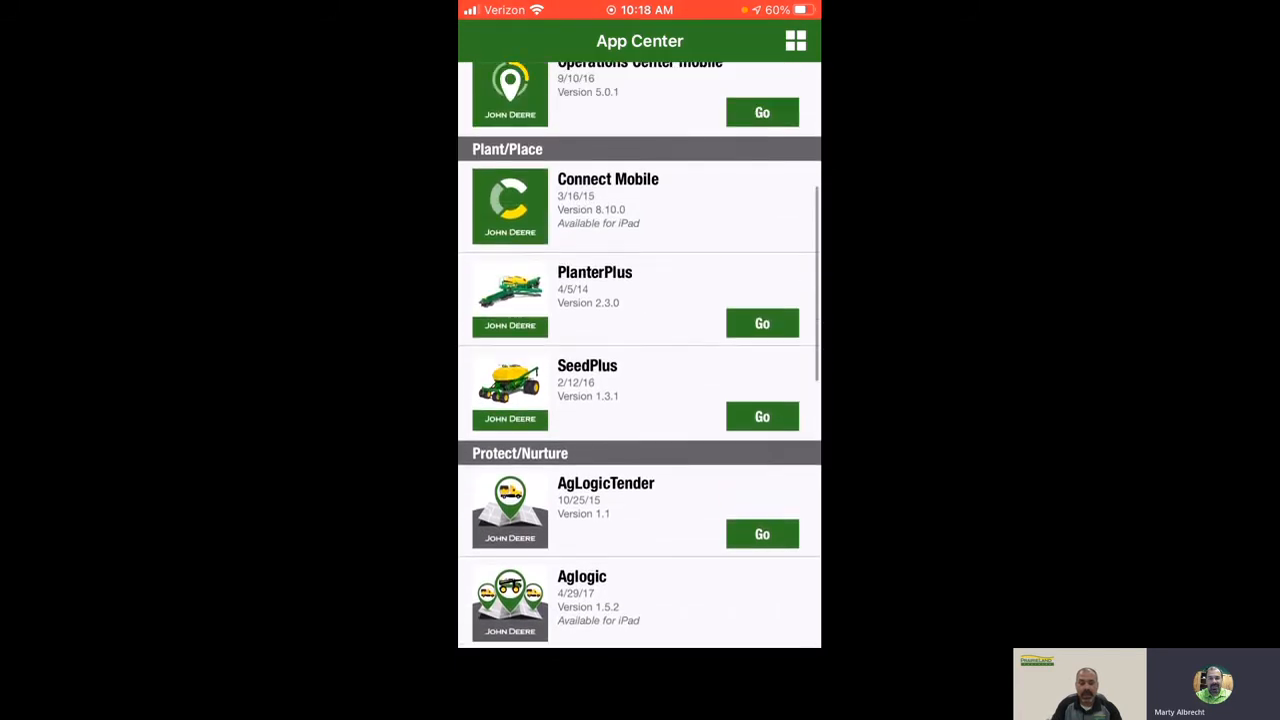
pyautogui.scroll(-3)
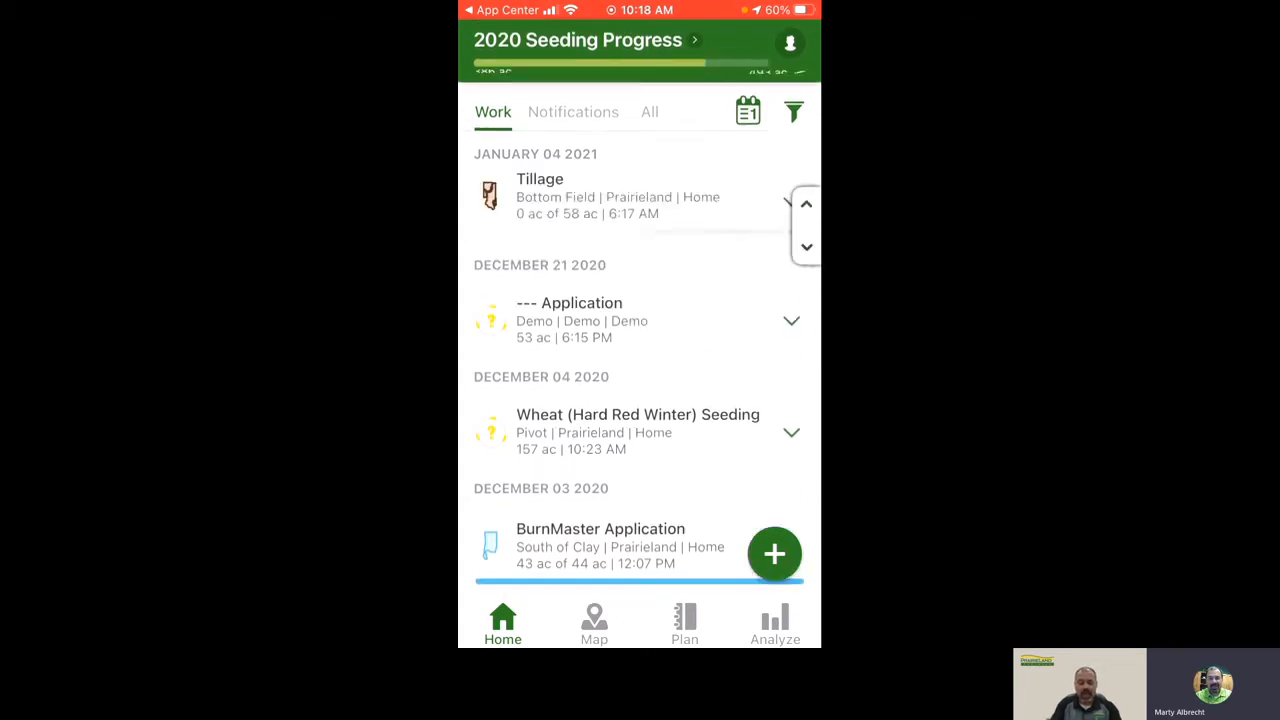
pyautogui.scroll(-3)
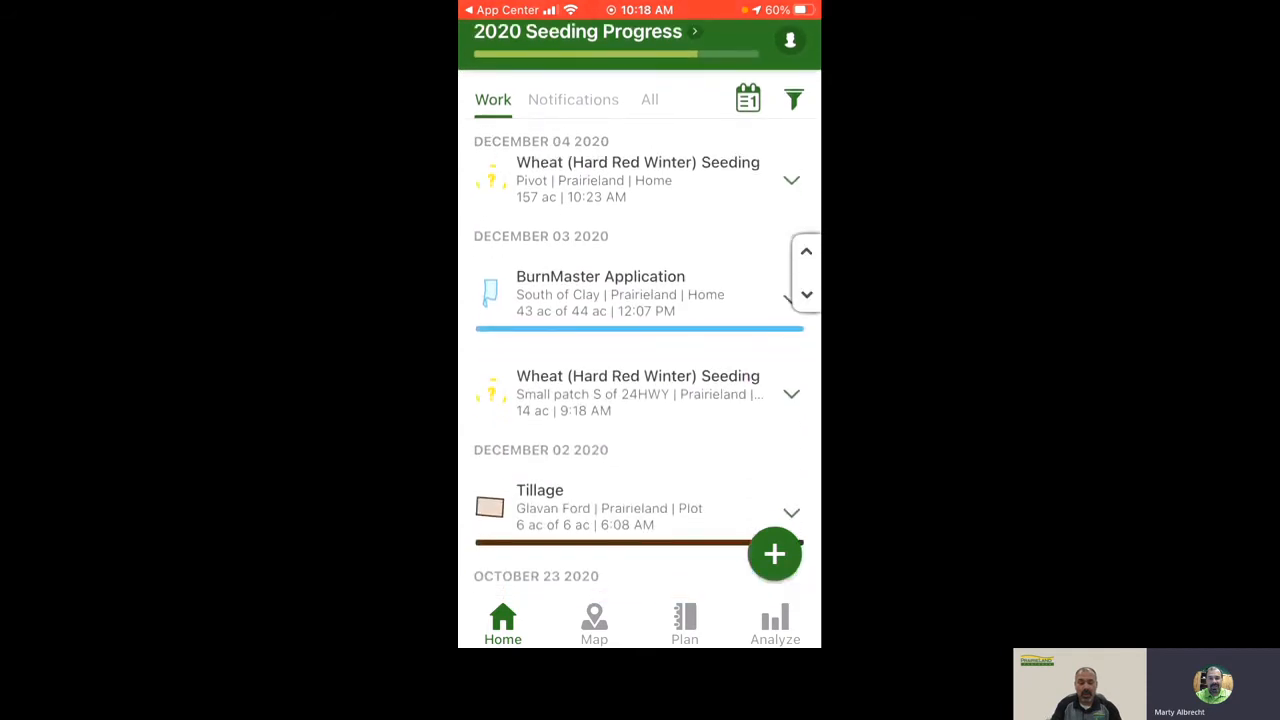
pyautogui.scroll(-3)
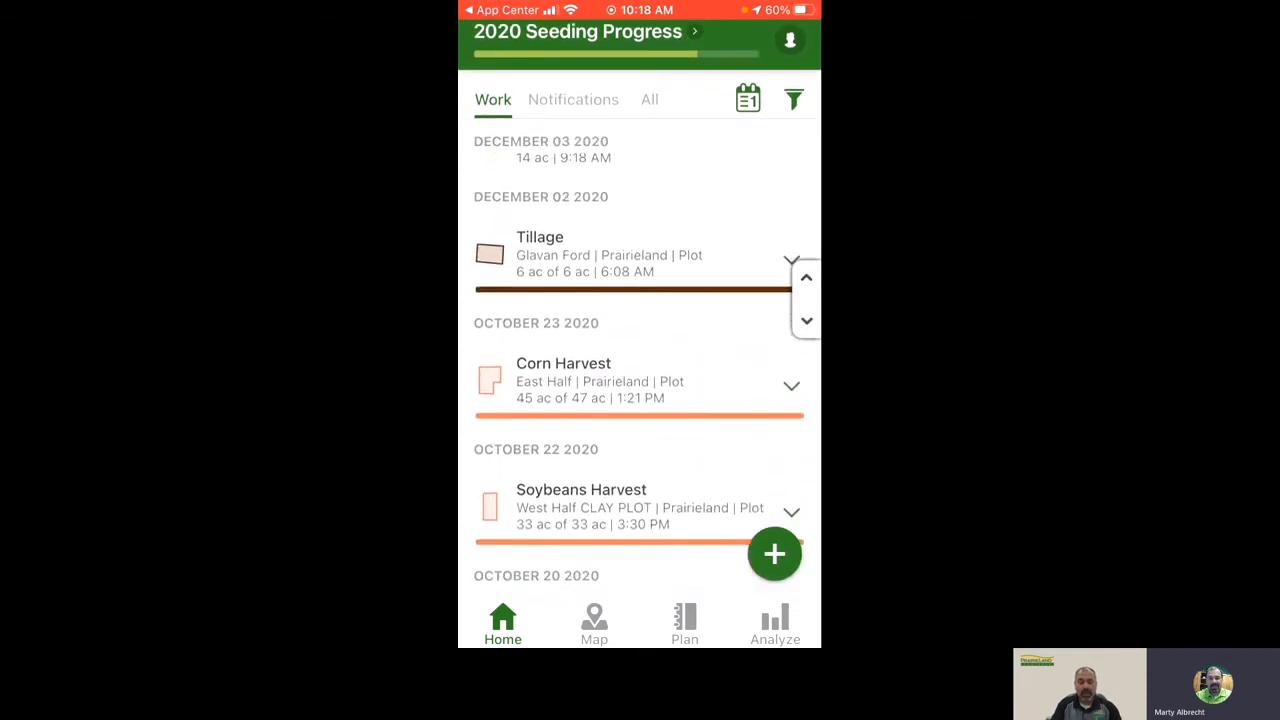
pyautogui.scroll(-3)
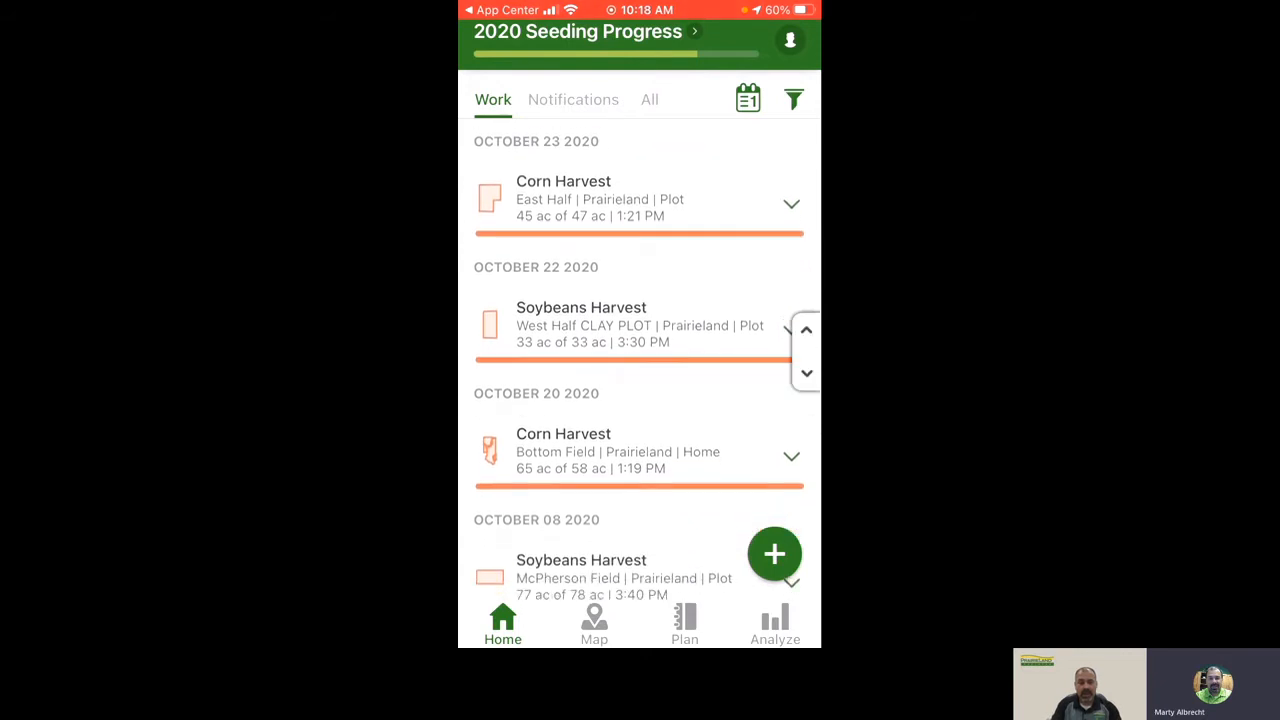
pyautogui.scroll(-3)
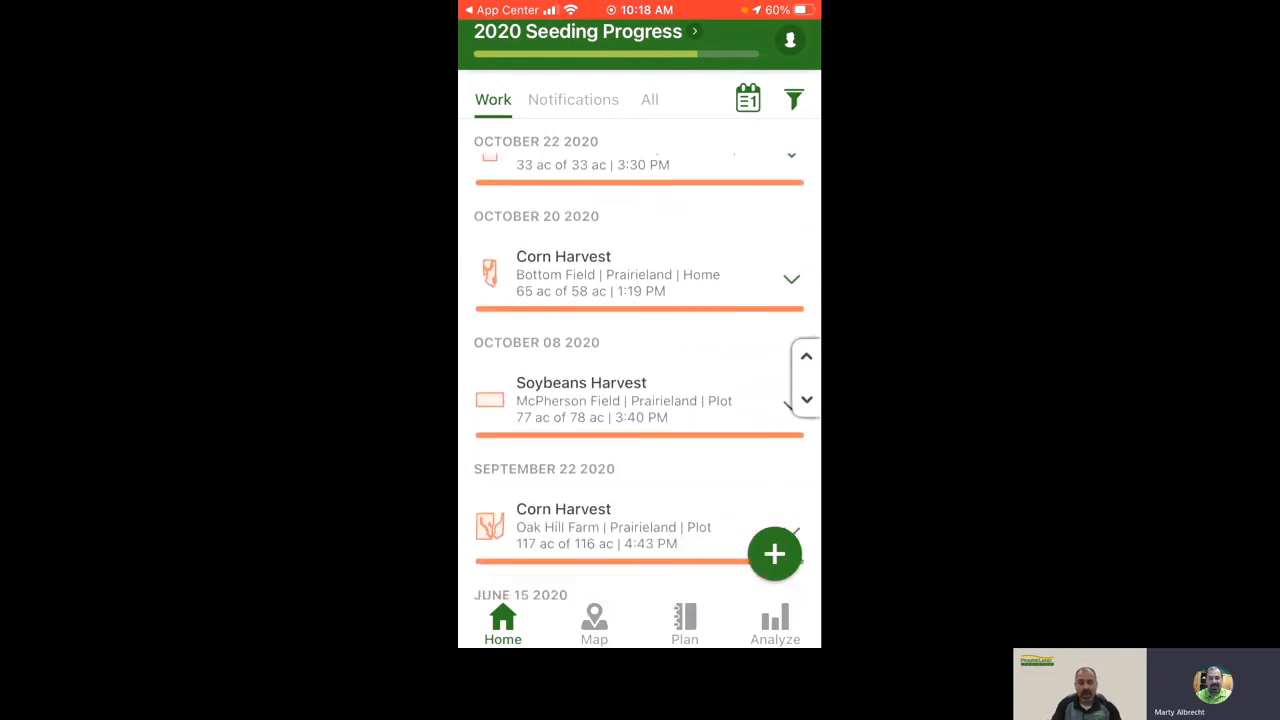
pyautogui.scroll(-3)
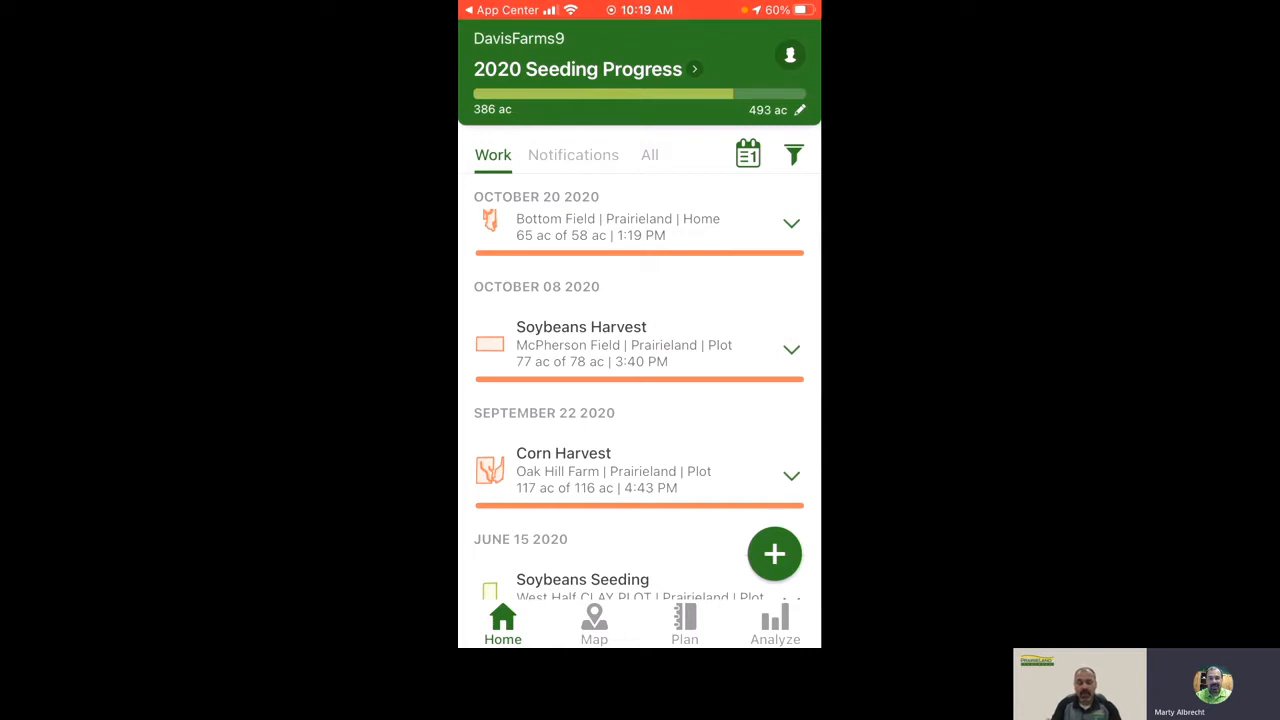
# Browse the machine alerts in Notifications, then show the Map of field boundaries and machine locations.
pyautogui.click(573, 155)
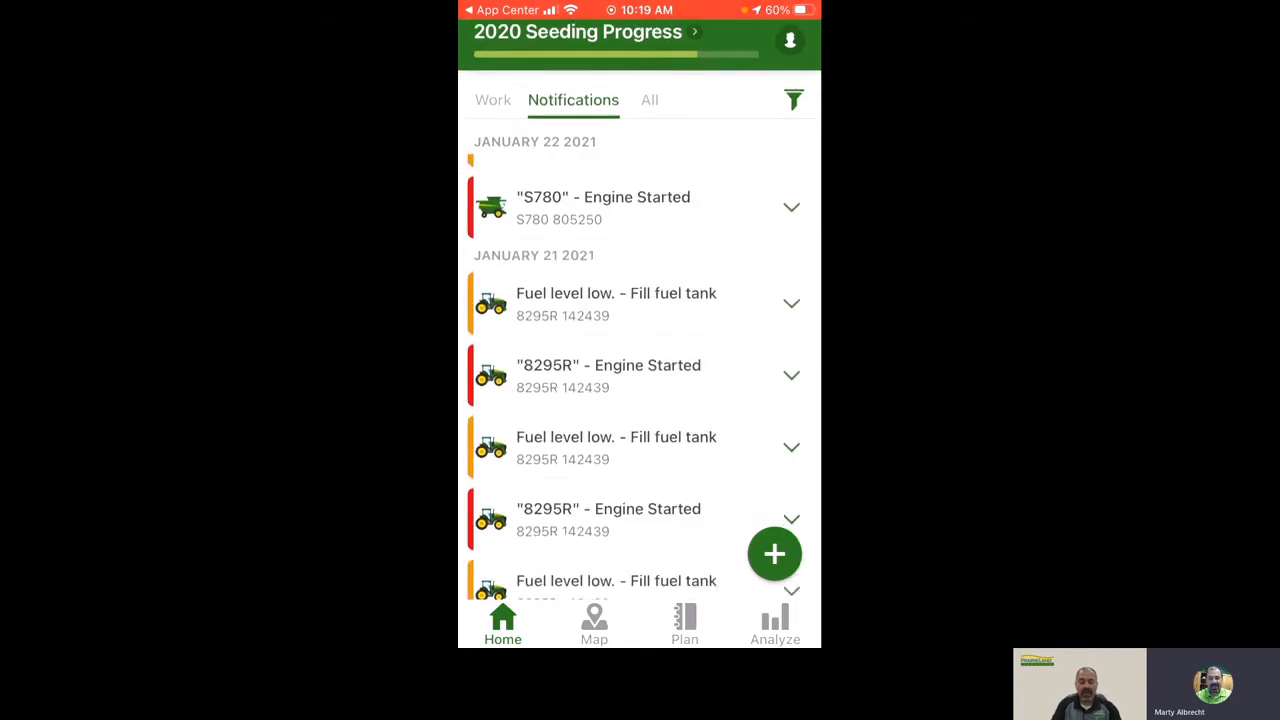
pyautogui.scroll(-3)
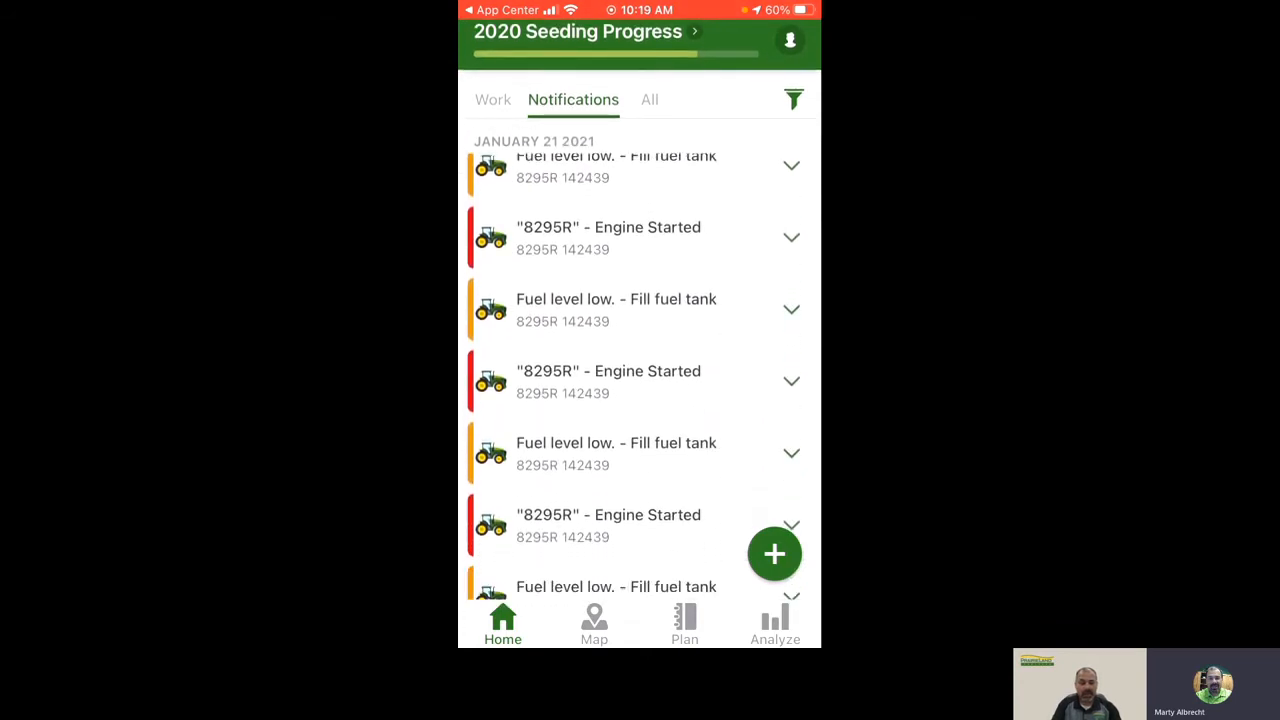
pyautogui.scroll(-3)
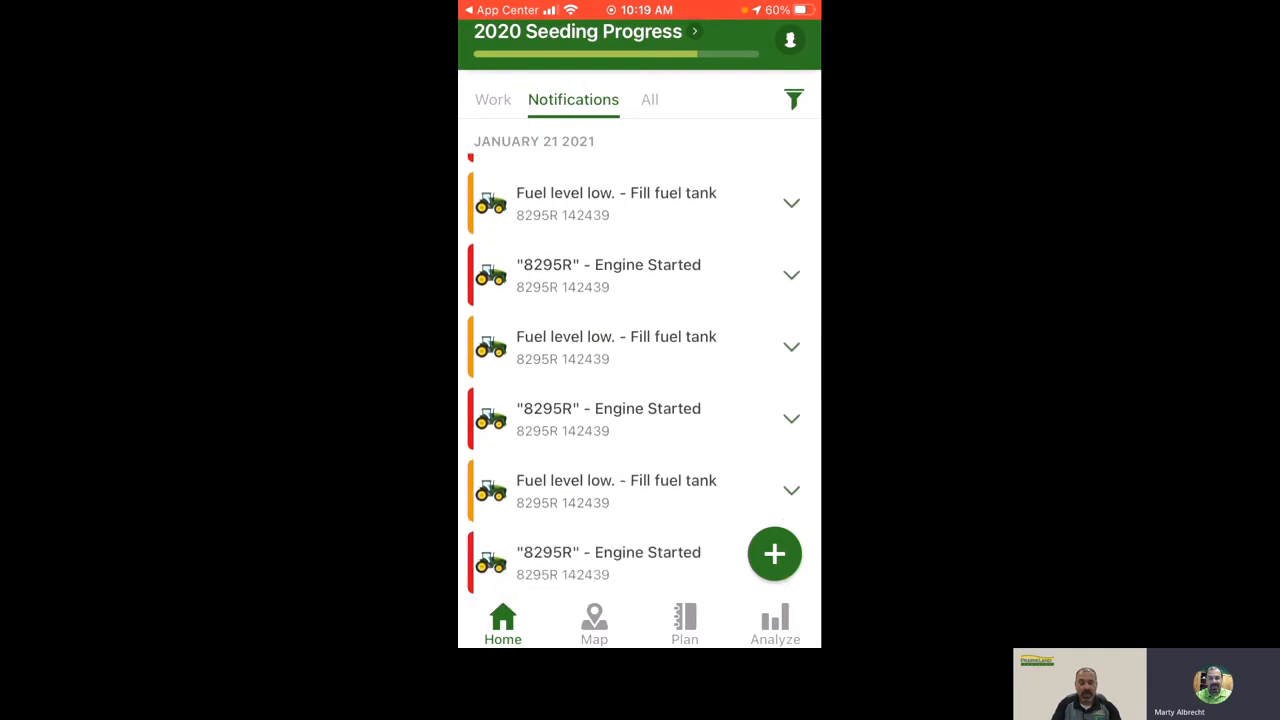
pyautogui.scroll(-3)
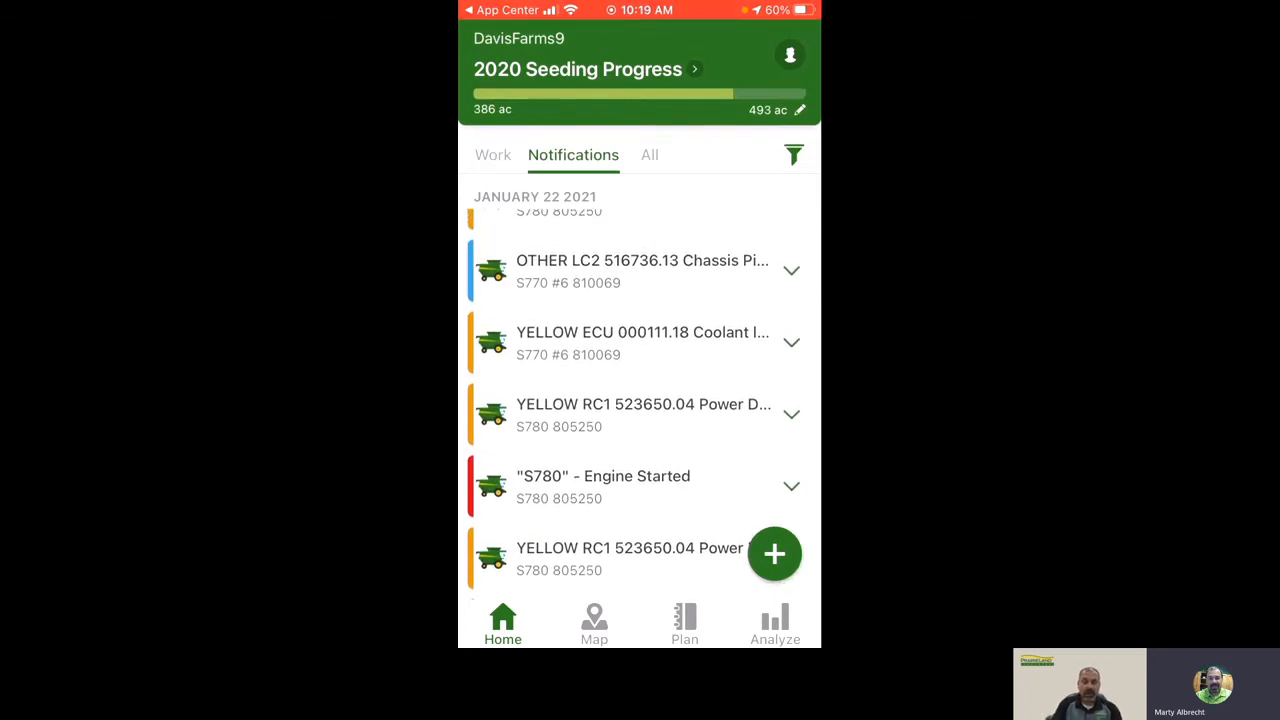
pyautogui.click(594, 620)
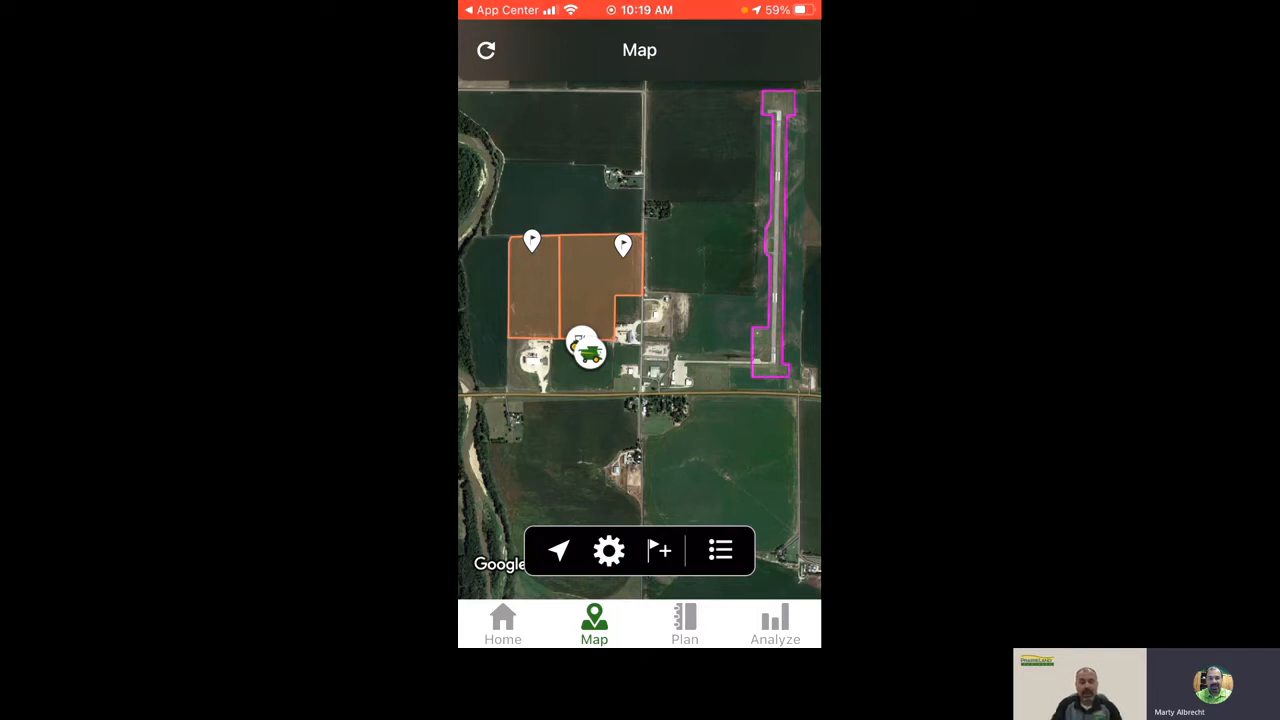
# Review Map Settings, then show the Equipment list with fuel, DEF and last-update details.
pyautogui.click(609, 550)
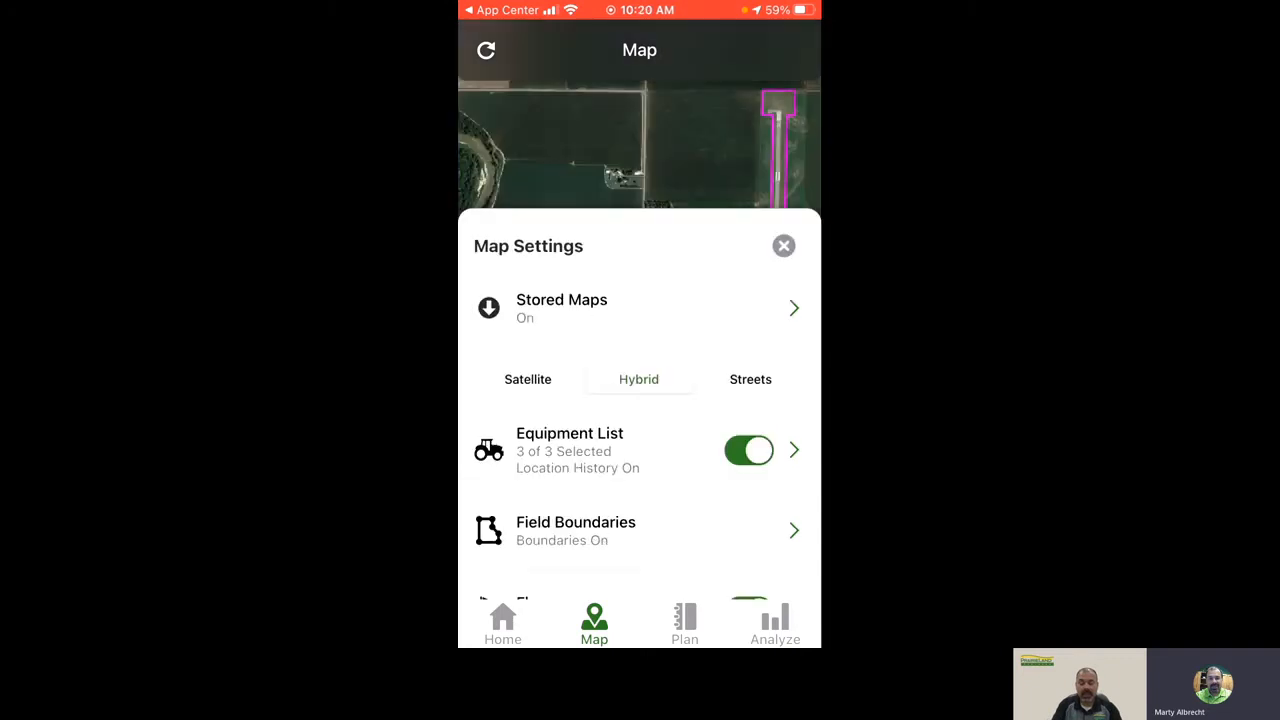
pyautogui.click(783, 245)
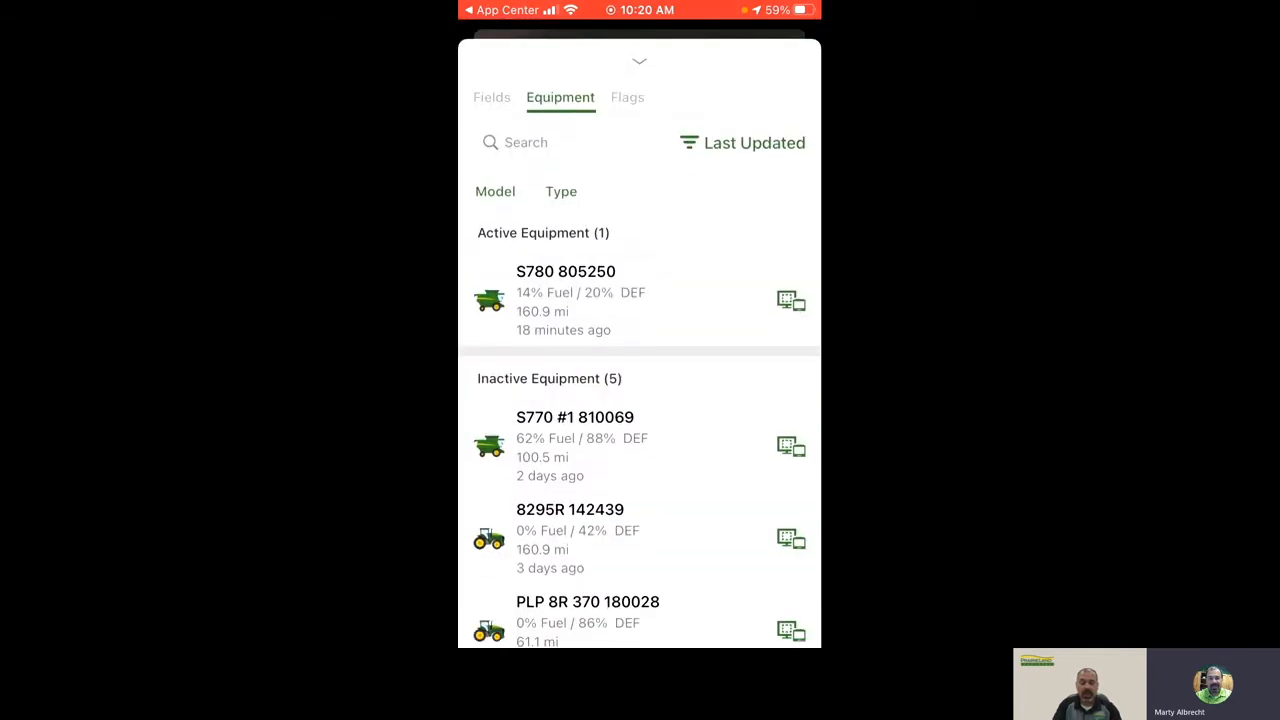
# View the Fields list and the S780 805250 combine's engine hours, fuel and DEF, then close its card.
pyautogui.click(491, 97)
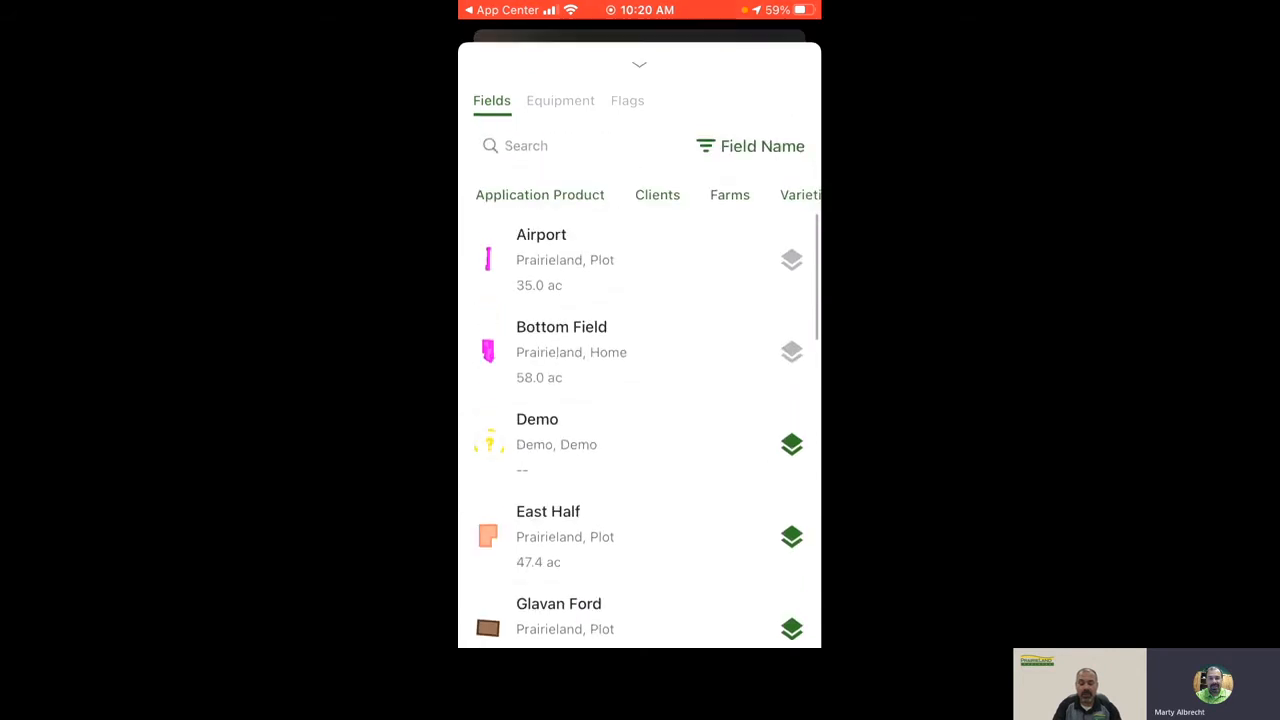
pyautogui.click(560, 100)
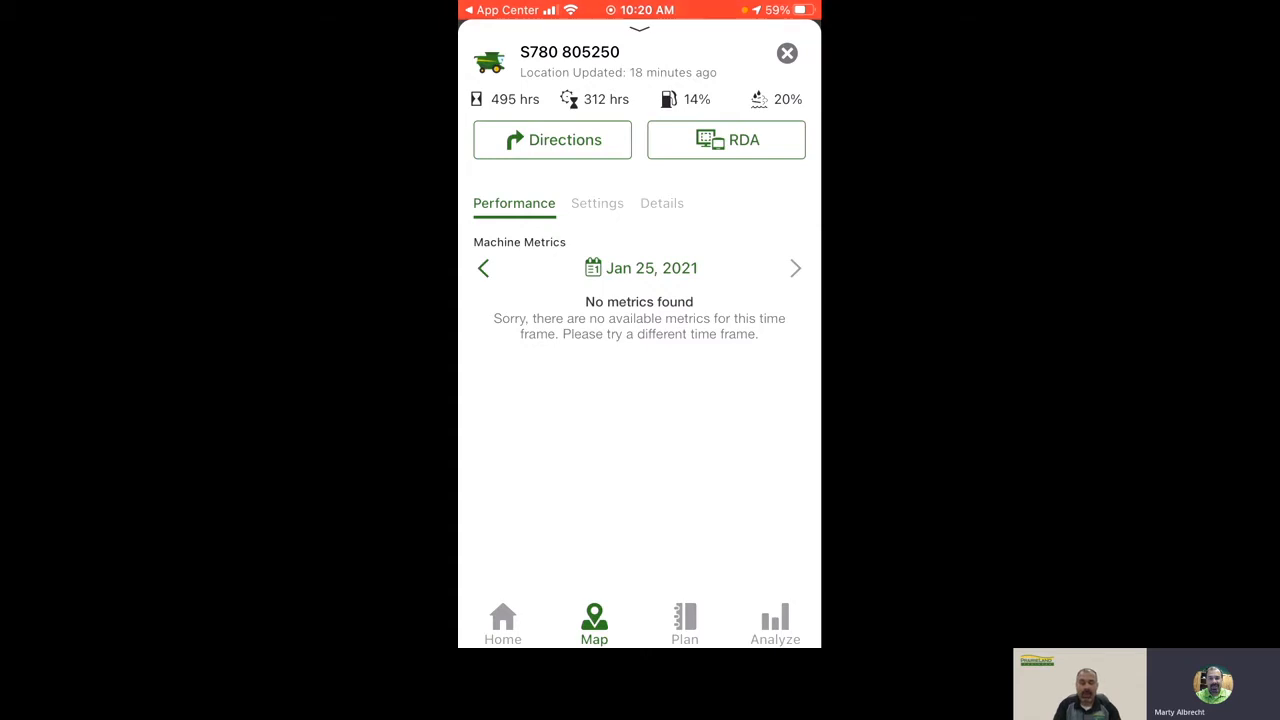
pyautogui.click(726, 140)
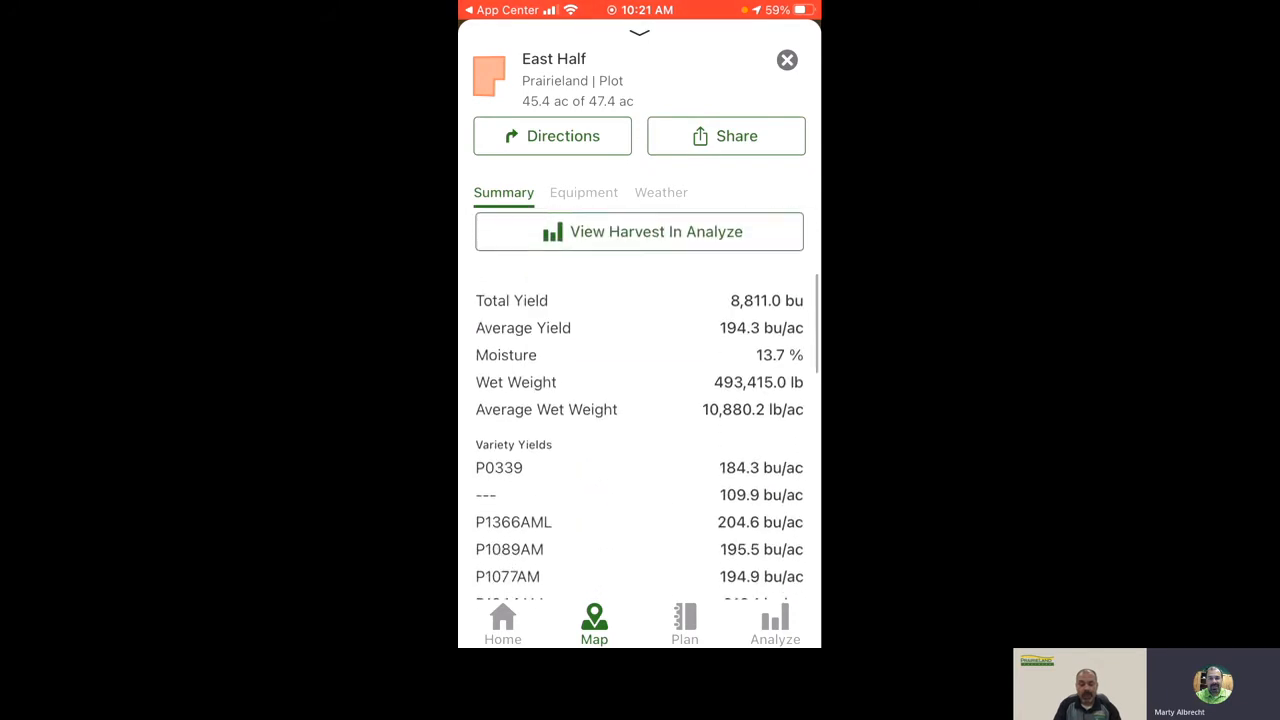
# Scroll the East Half yield summary and reveal more of the yield map before sharing as PDF.
pyautogui.scroll(-3)
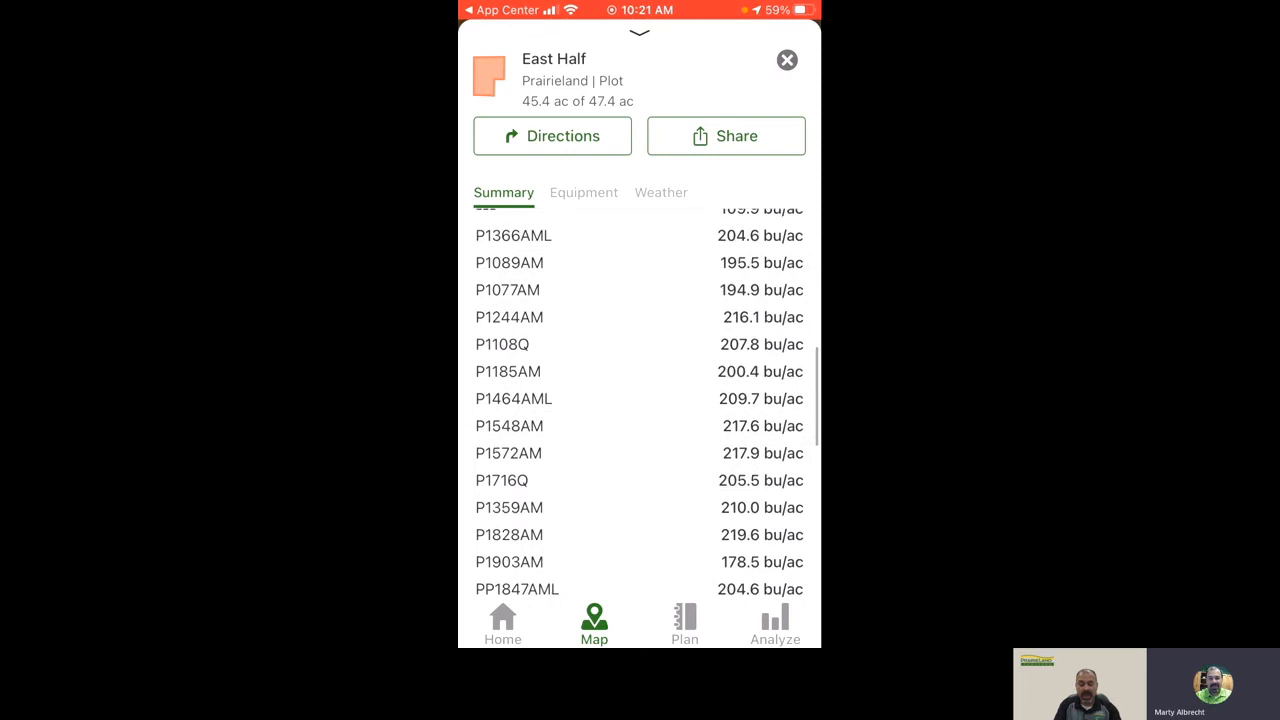
pyautogui.scroll(-3)
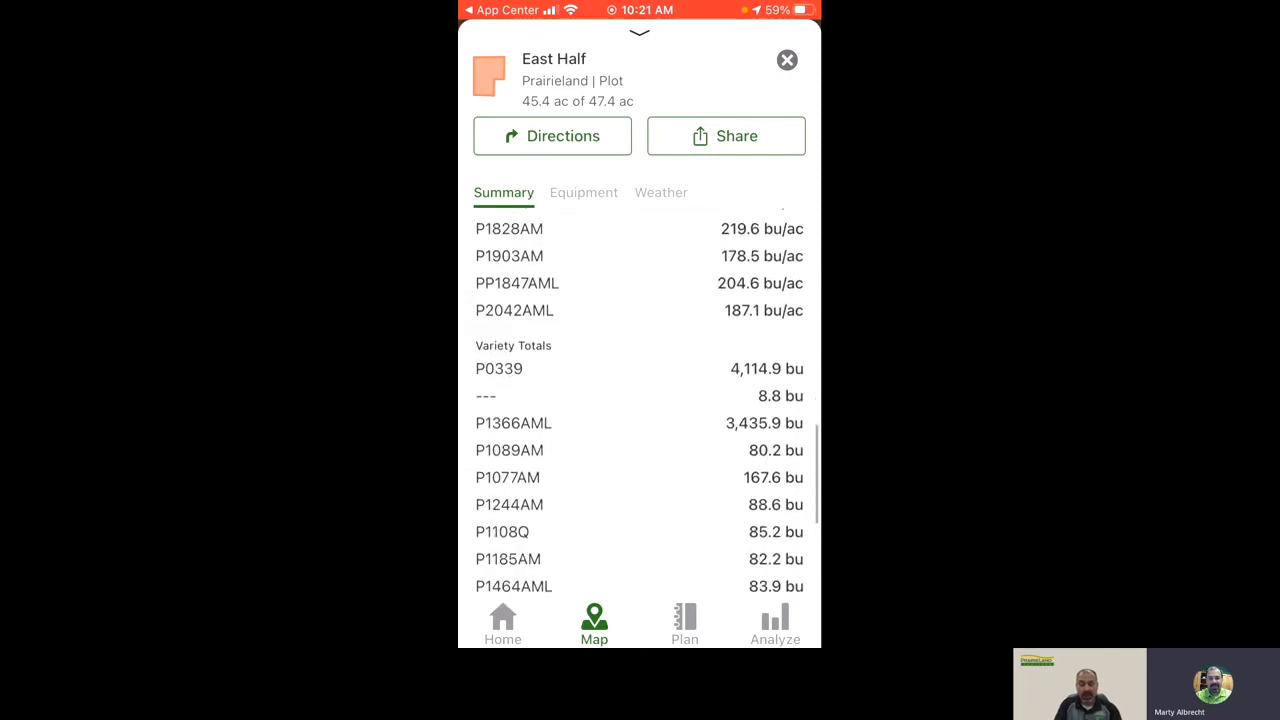
pyautogui.scroll(-3)
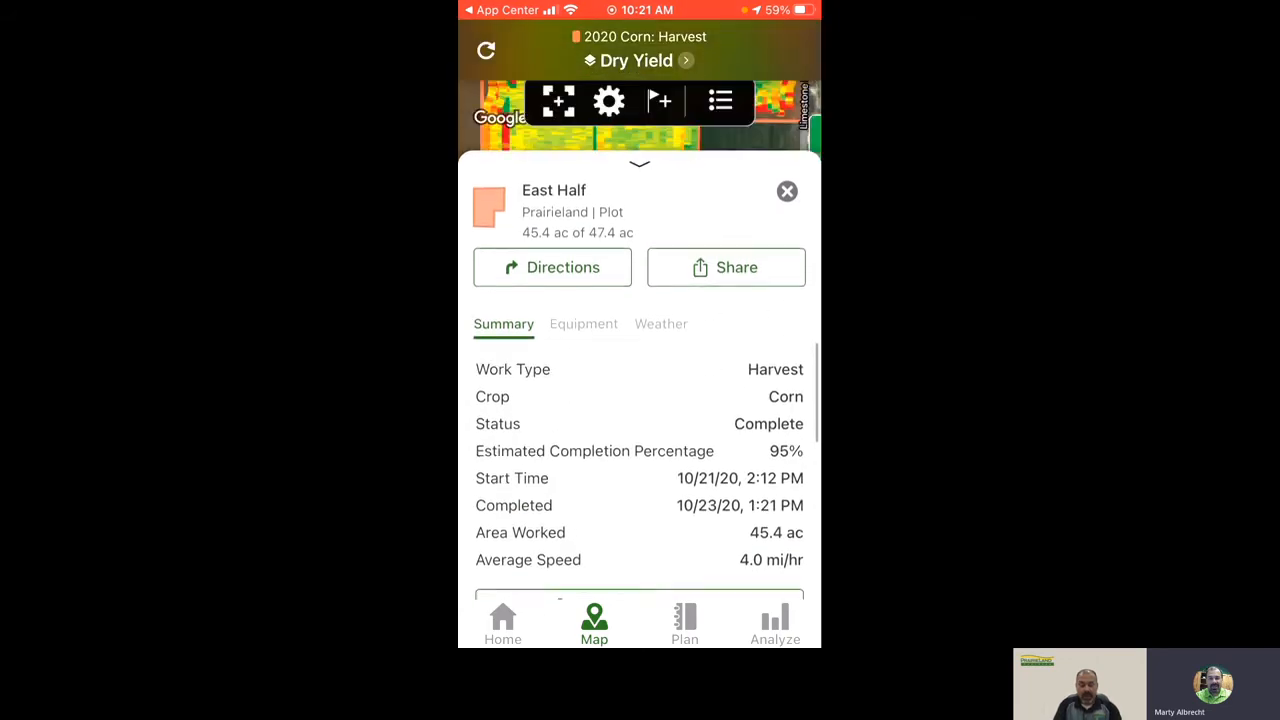
pyautogui.moveTo(639, 163); pyautogui.dragTo(639, 325)
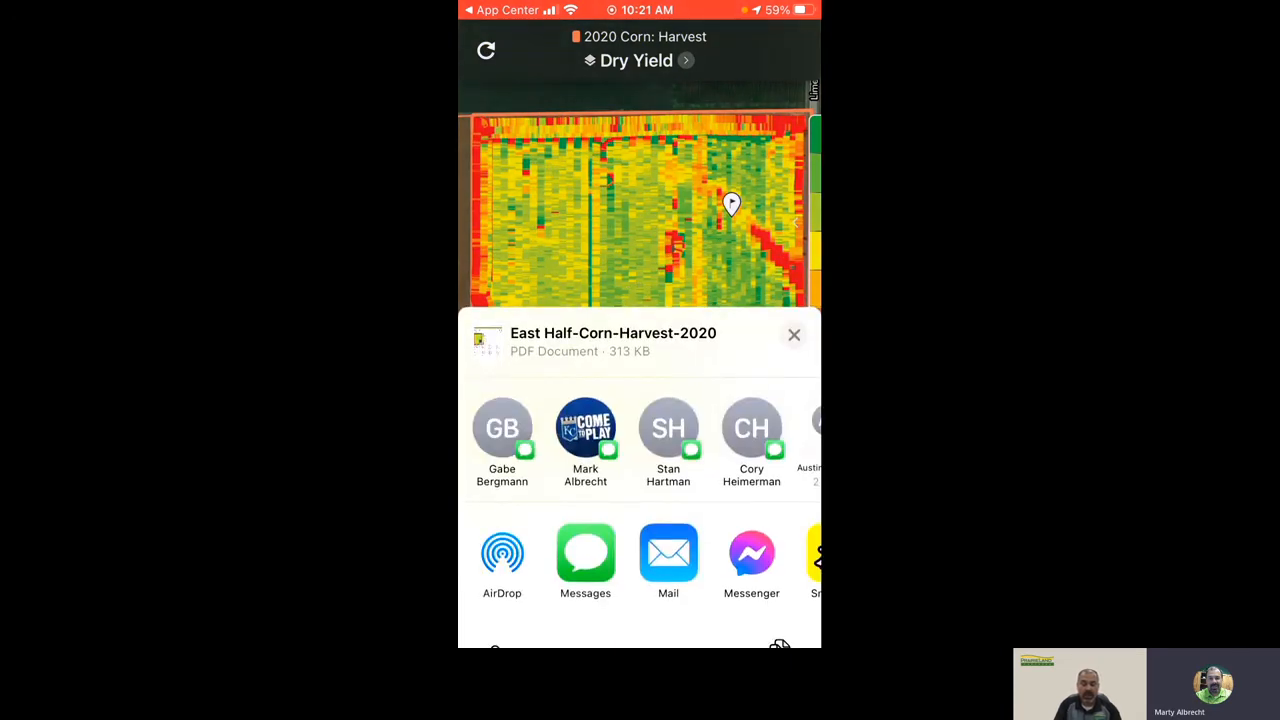
# Dismiss the share sheet without sending, returning to the East Half summary.
pyautogui.click(794, 335)
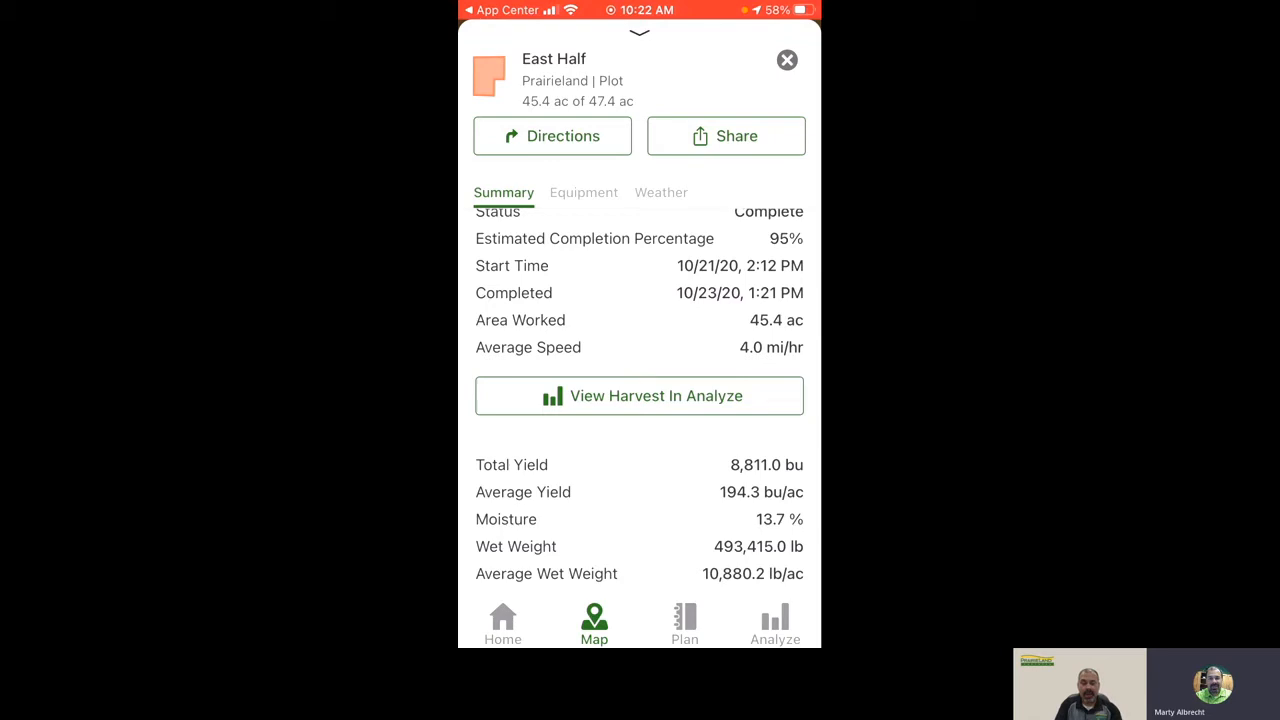
# View East Half's 2020 corn harvest in Analyze, showing area and moisture per variety.
pyautogui.scroll(-3)
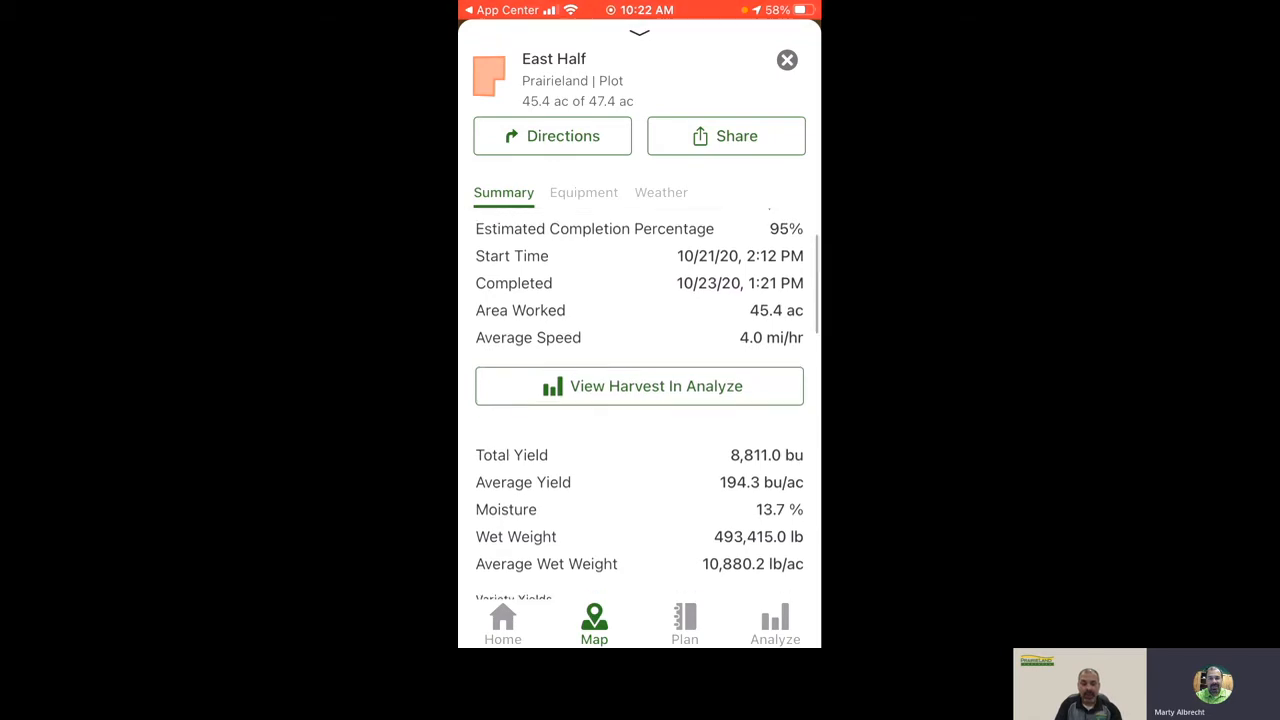
pyautogui.scroll(-3)
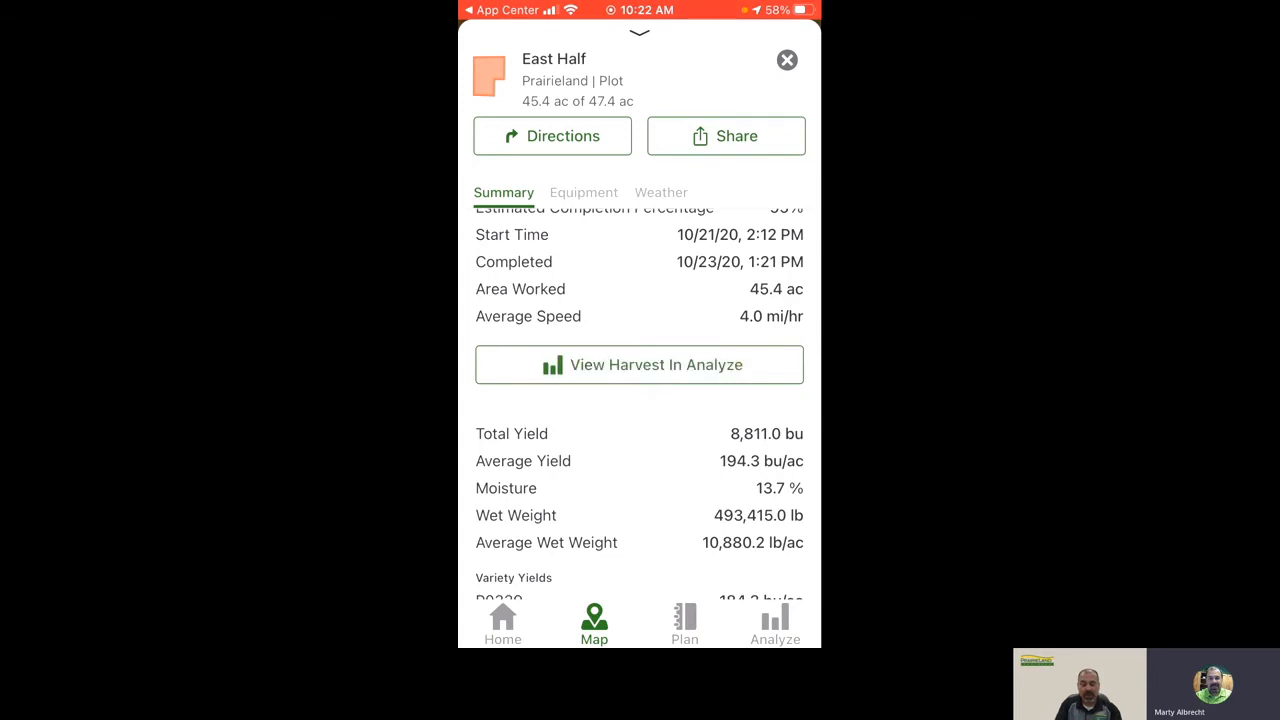
pyautogui.click(639, 364)
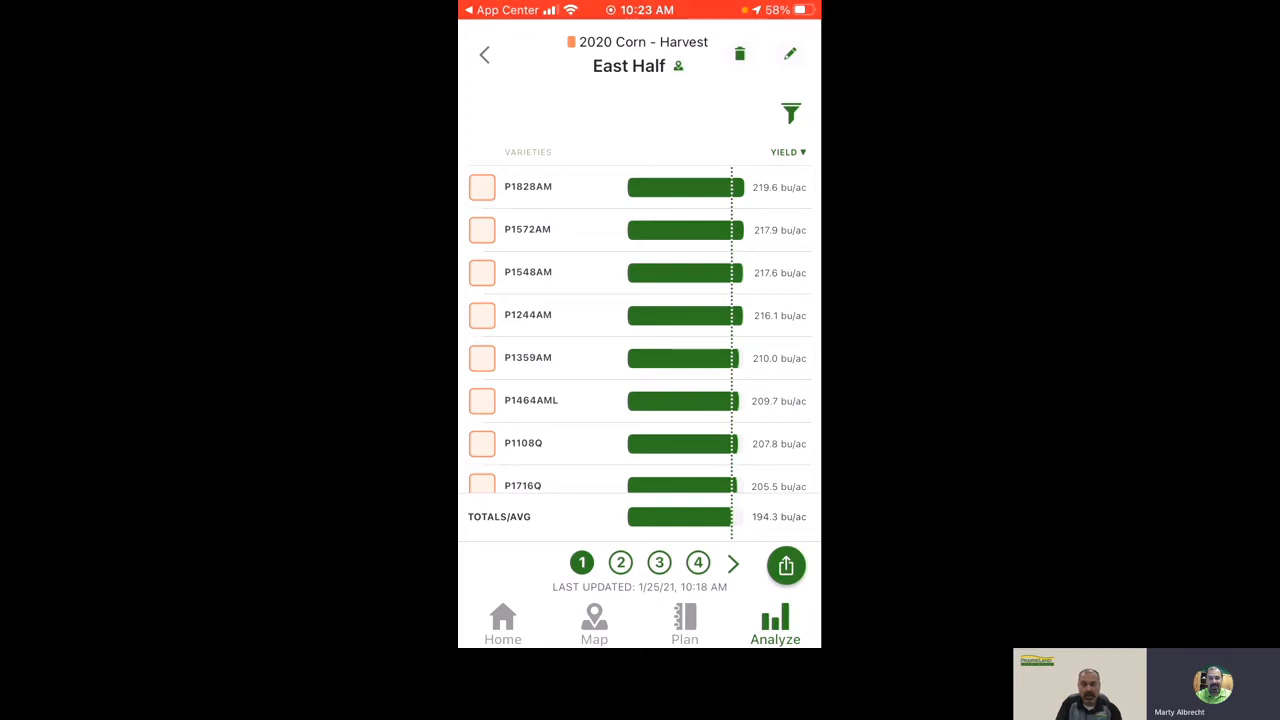
pyautogui.click(620, 562)
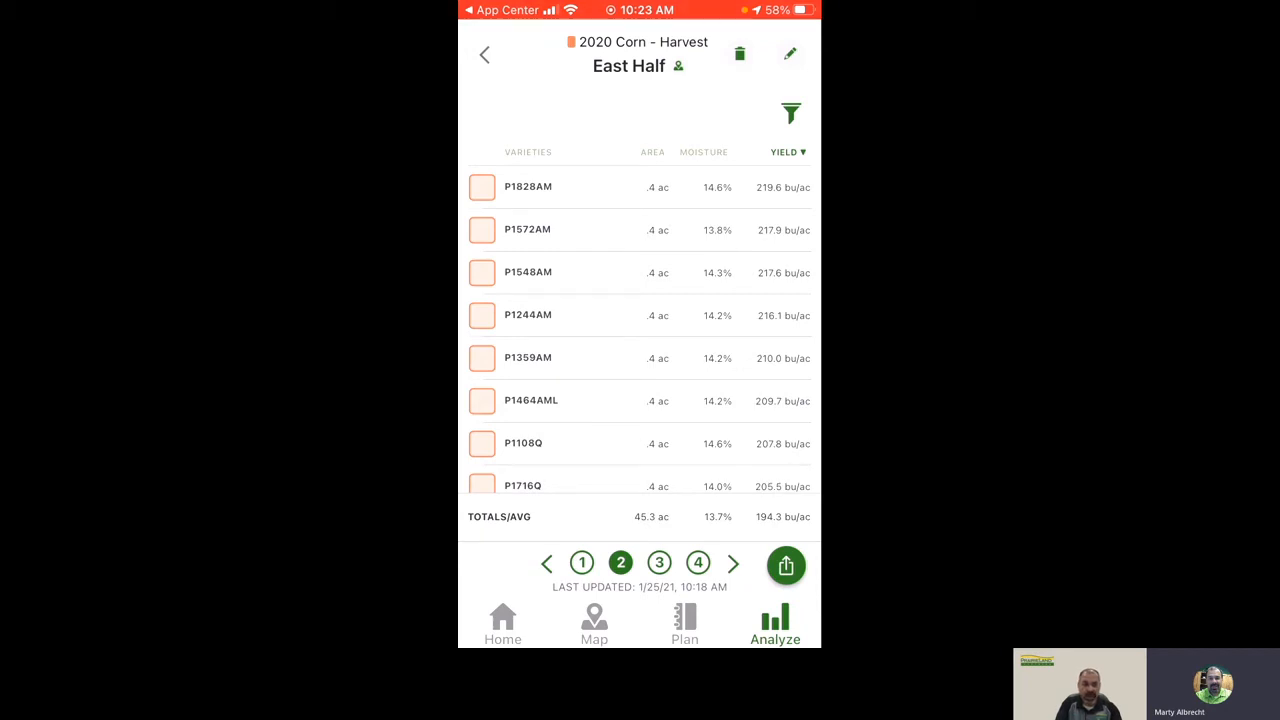
# Show total bushels, dates and wet mass per variety, then return to the season's field list.
pyautogui.click(659, 562)
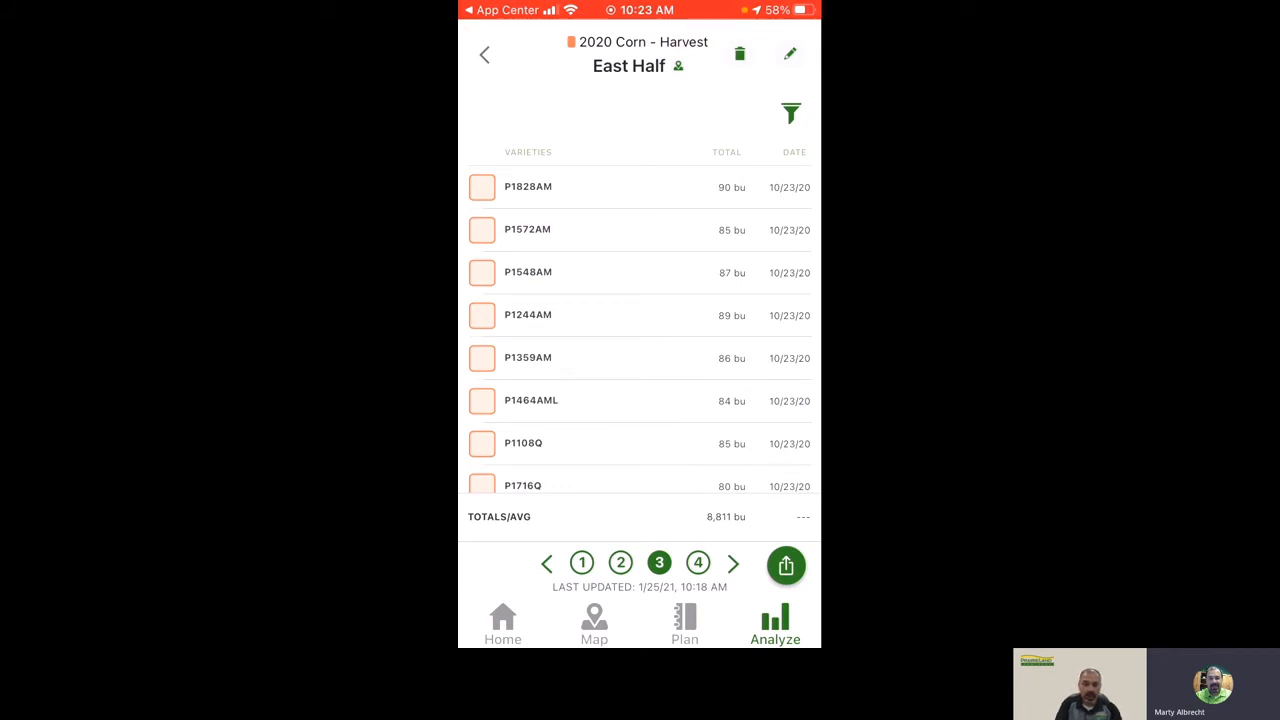
pyautogui.click(697, 562)
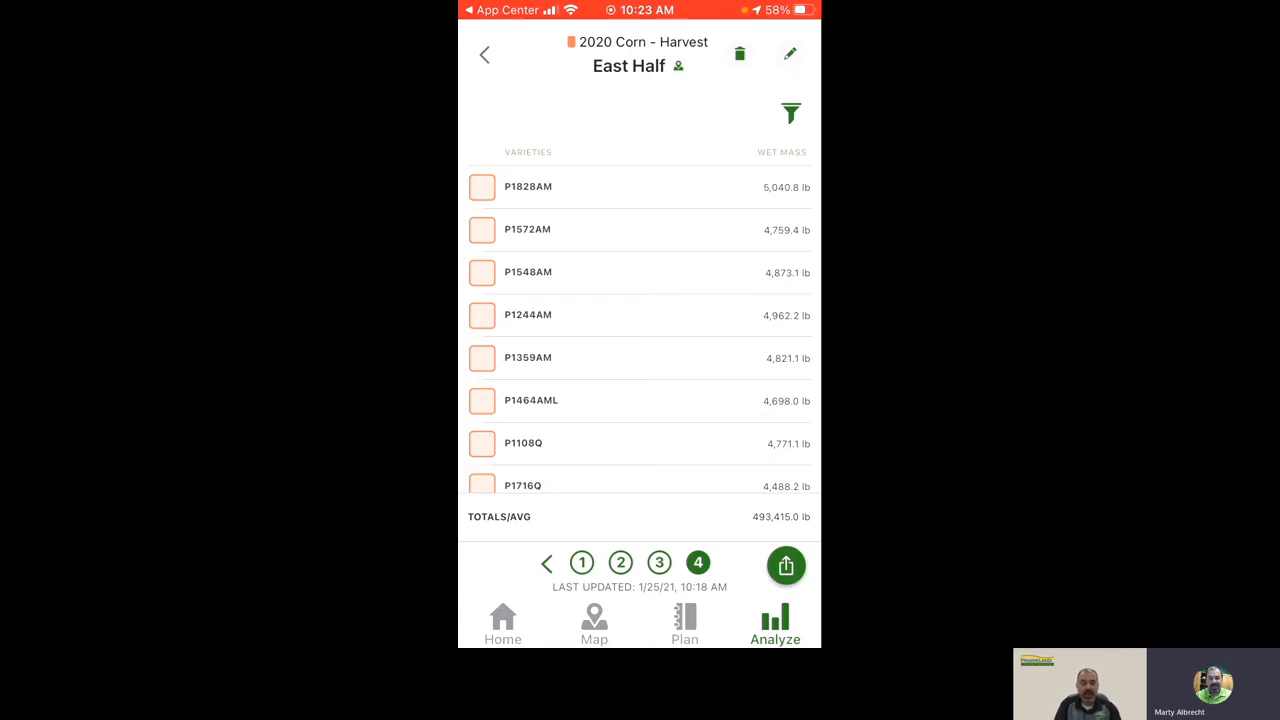
pyautogui.click(485, 54)
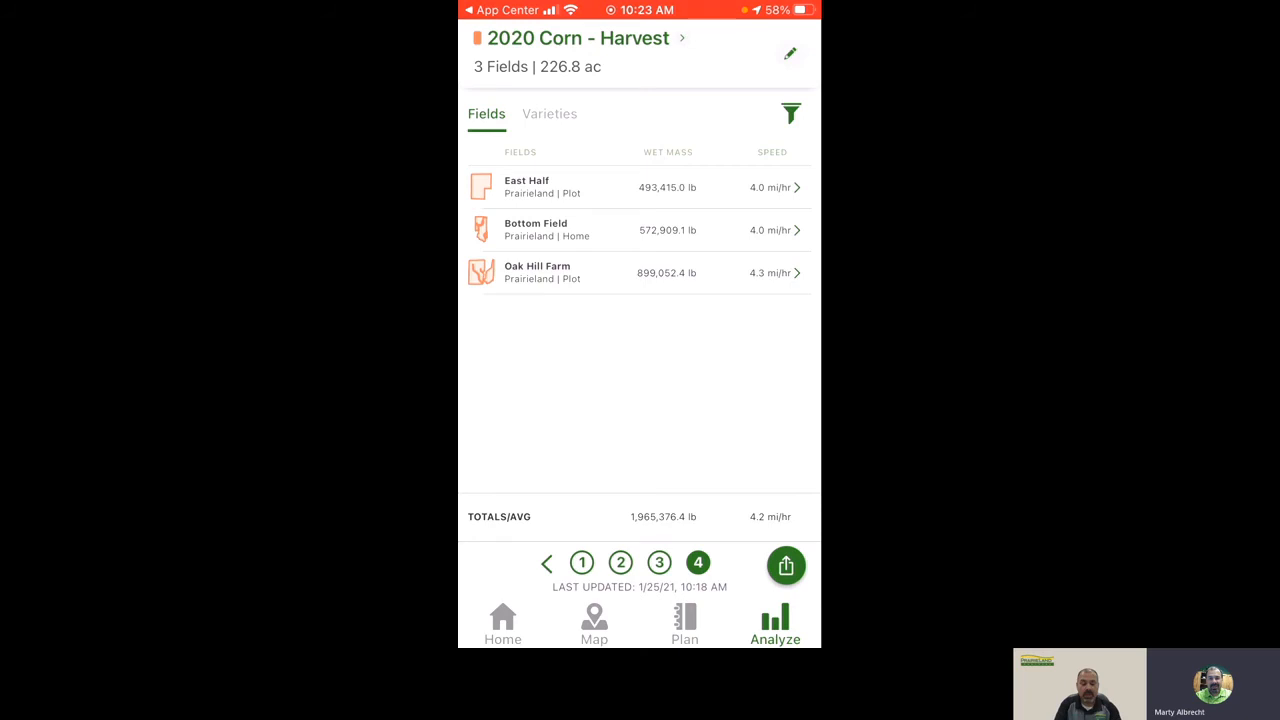
# Select the 2020 Corn - Seeding season and bring up its PDF/CSV export choices.
pyautogui.click(578, 38)
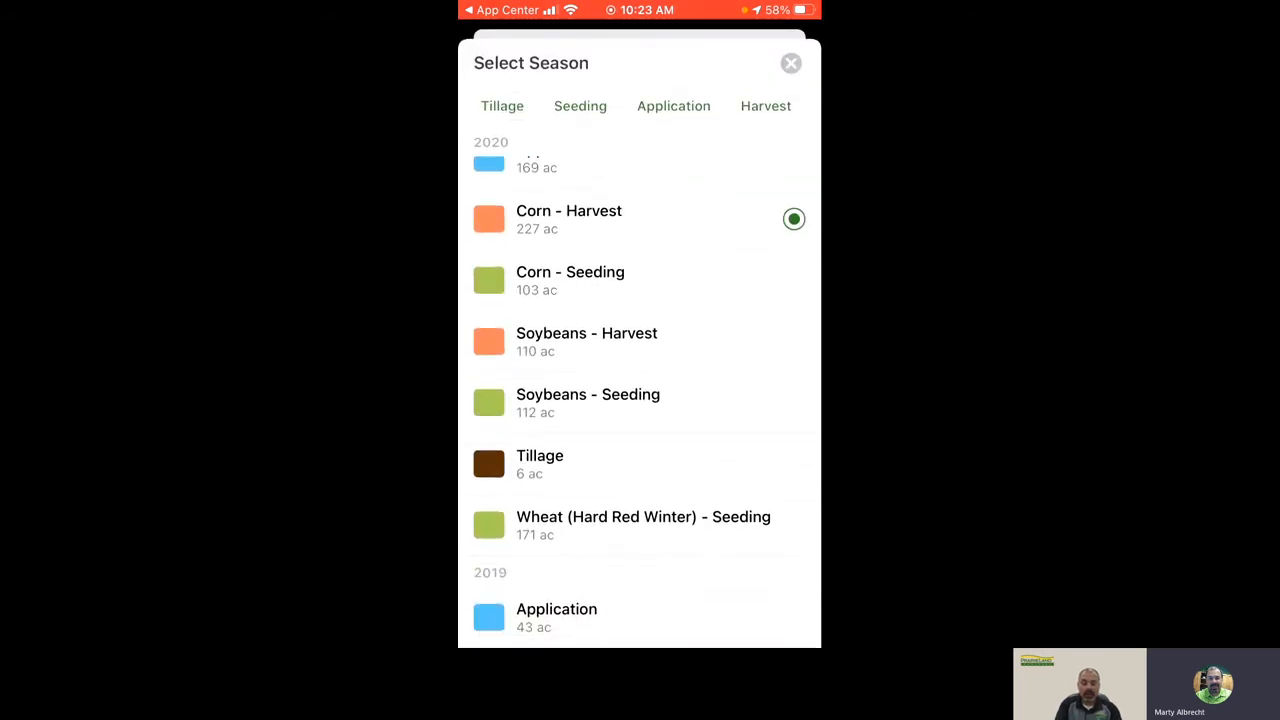
pyautogui.click(570, 280)
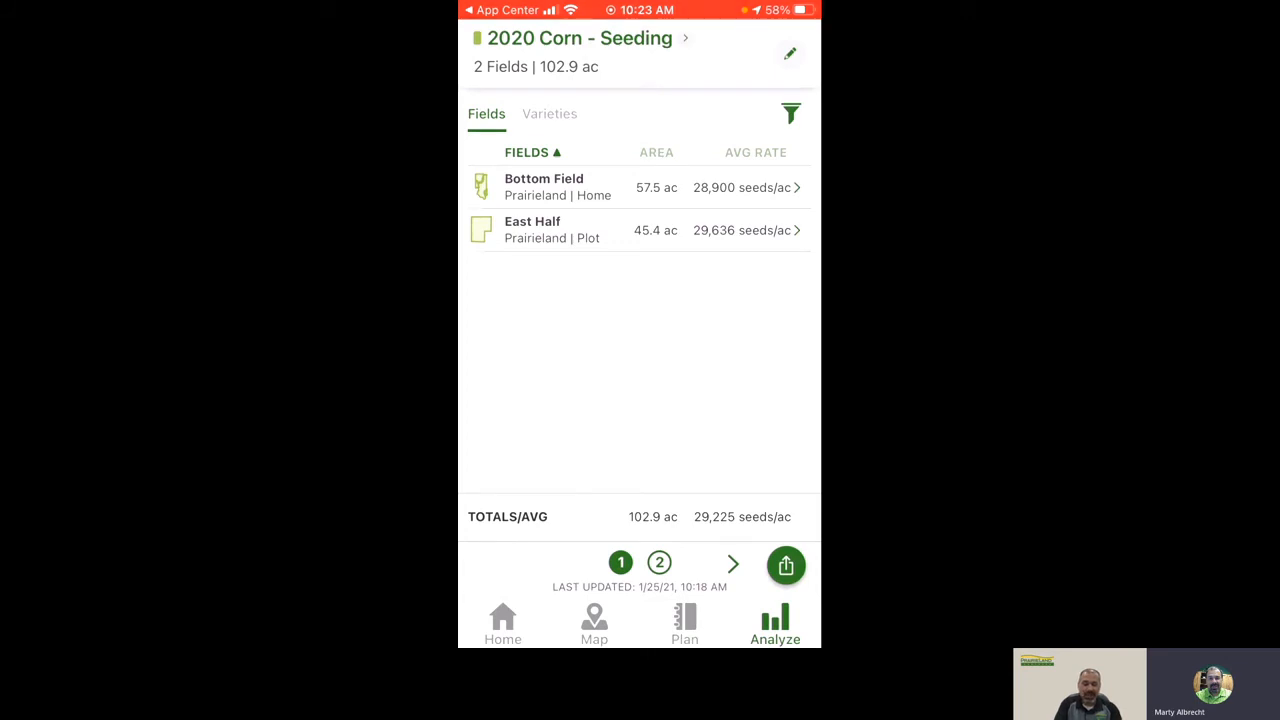
pyautogui.click(786, 565)
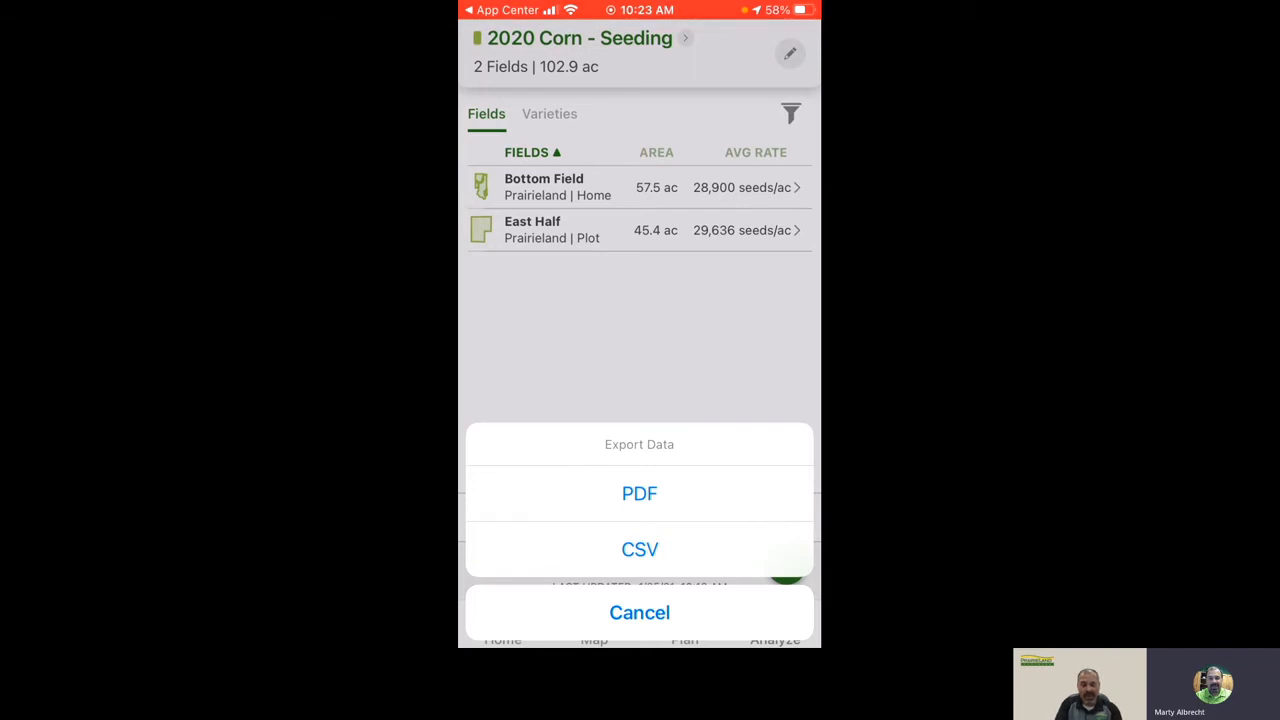
# Cancel the Export Data sheet without exporting.
pyautogui.click(639, 612)
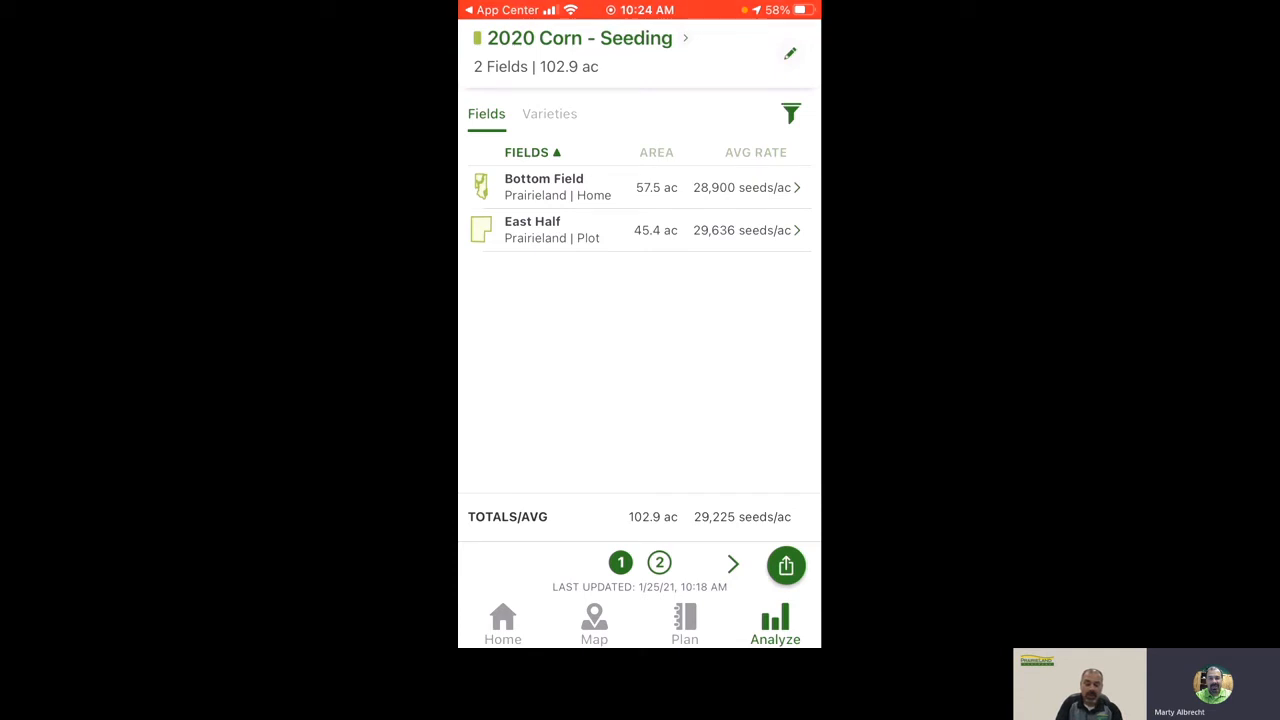
# Show the 2021 Work Plan's seeding list with Bottom Field, McPherson Field and East Half planned for corn.
pyautogui.click(684, 622)
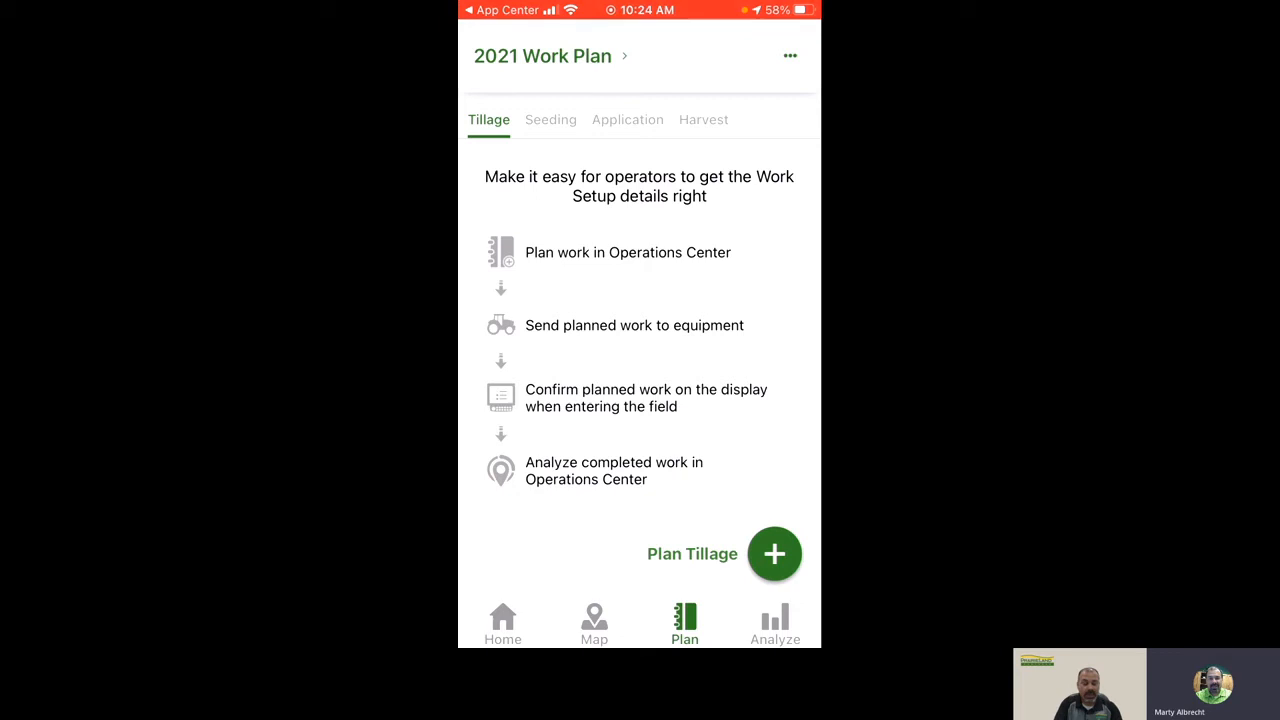
pyautogui.click(627, 119)
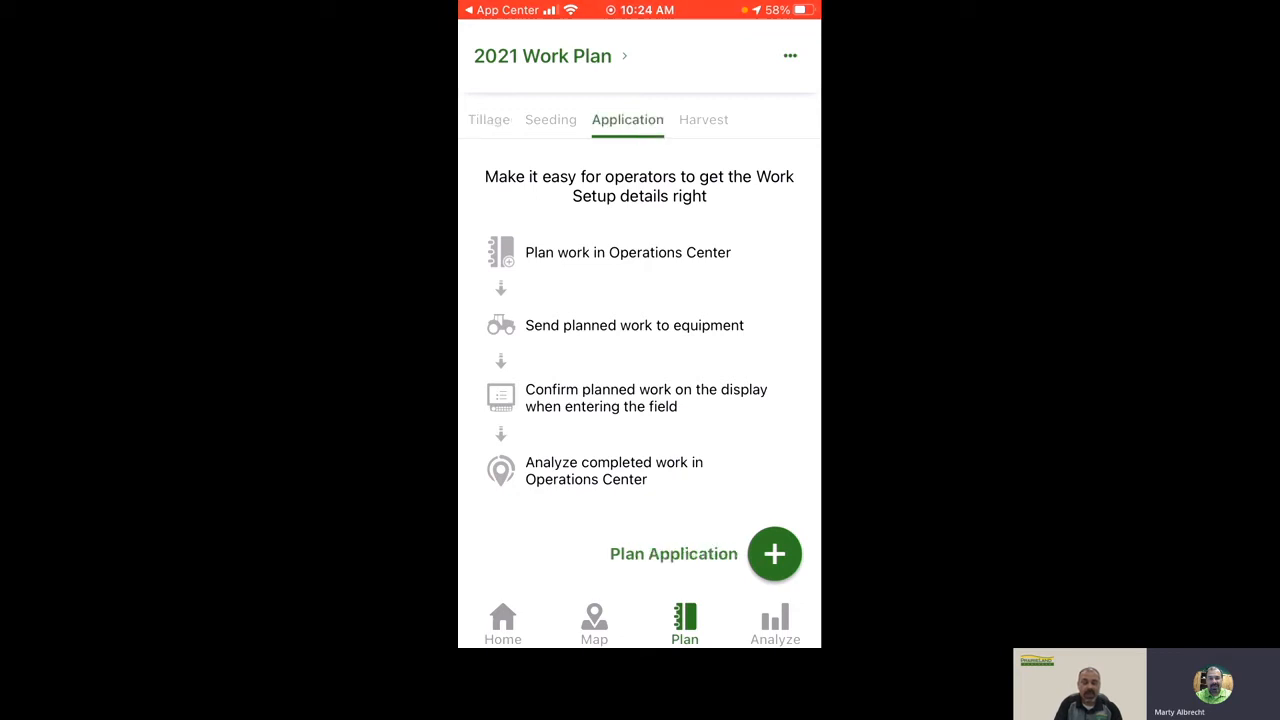
pyautogui.click(550, 119)
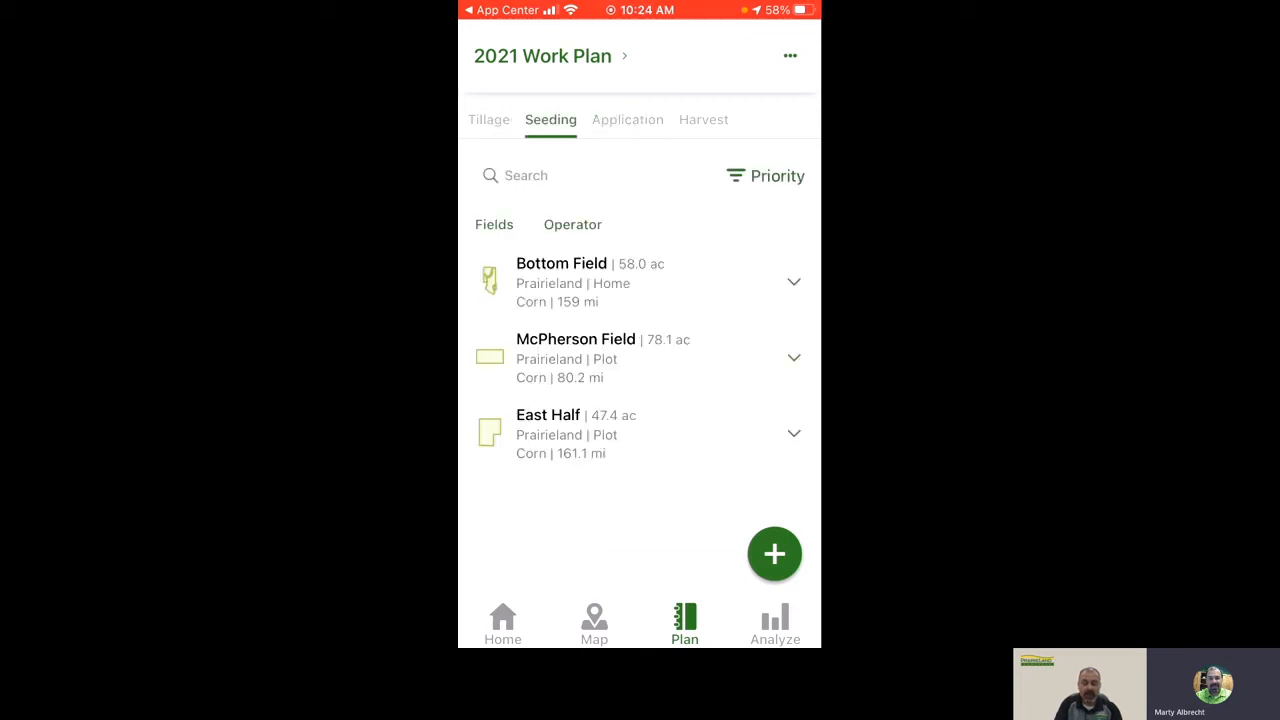
pyautogui.click(774, 554)
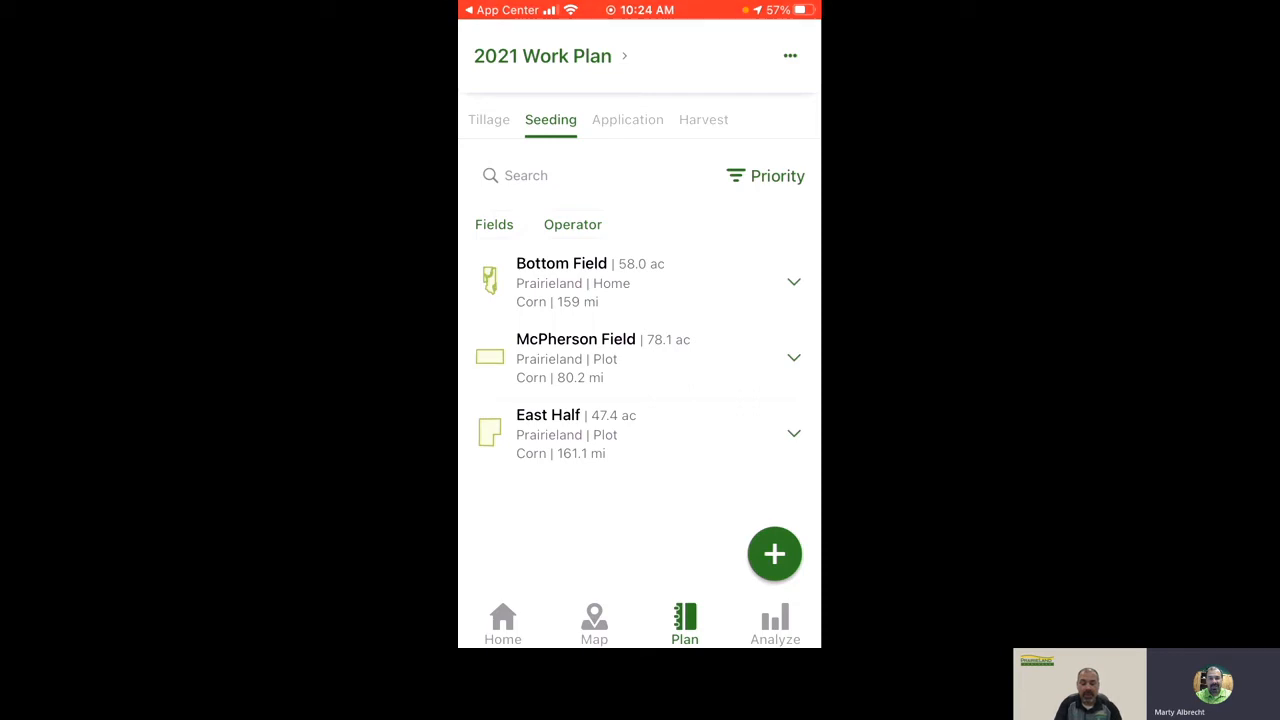
# Edit Bottom Field's seeding work to use the PLP 8R 370 180028 tractor and save it.
pyautogui.click(560, 282)
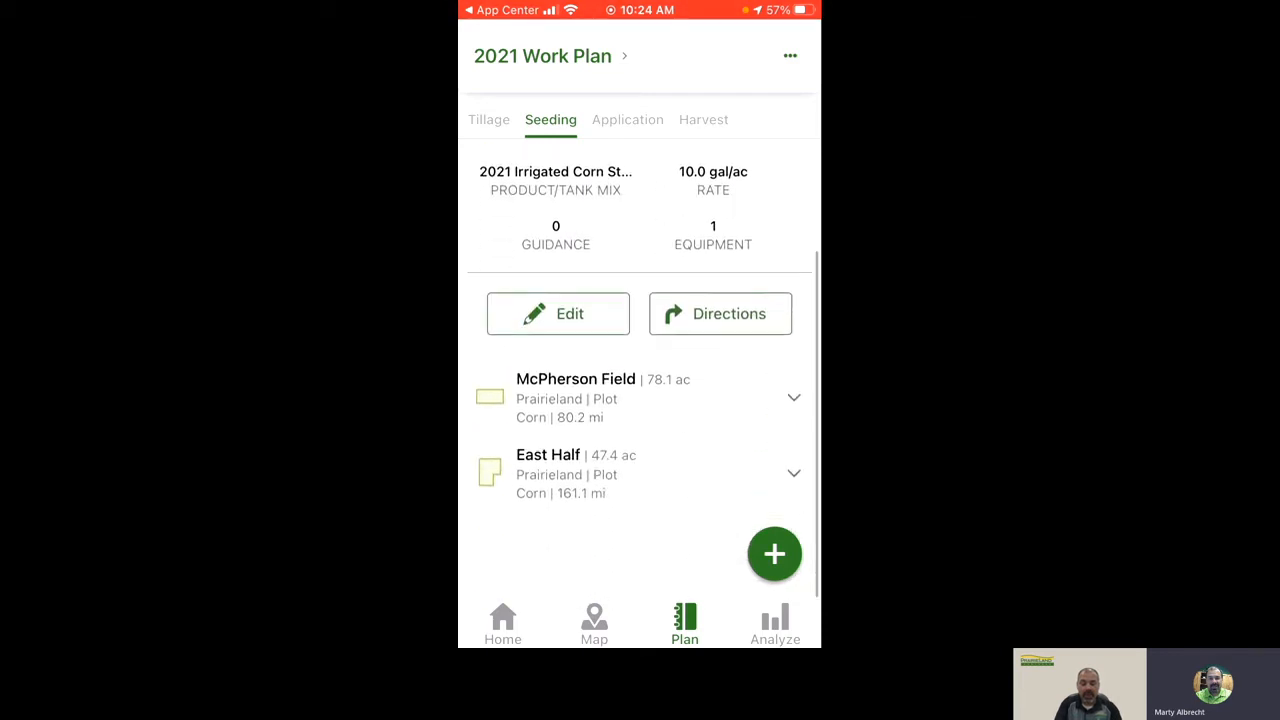
pyautogui.click(558, 313)
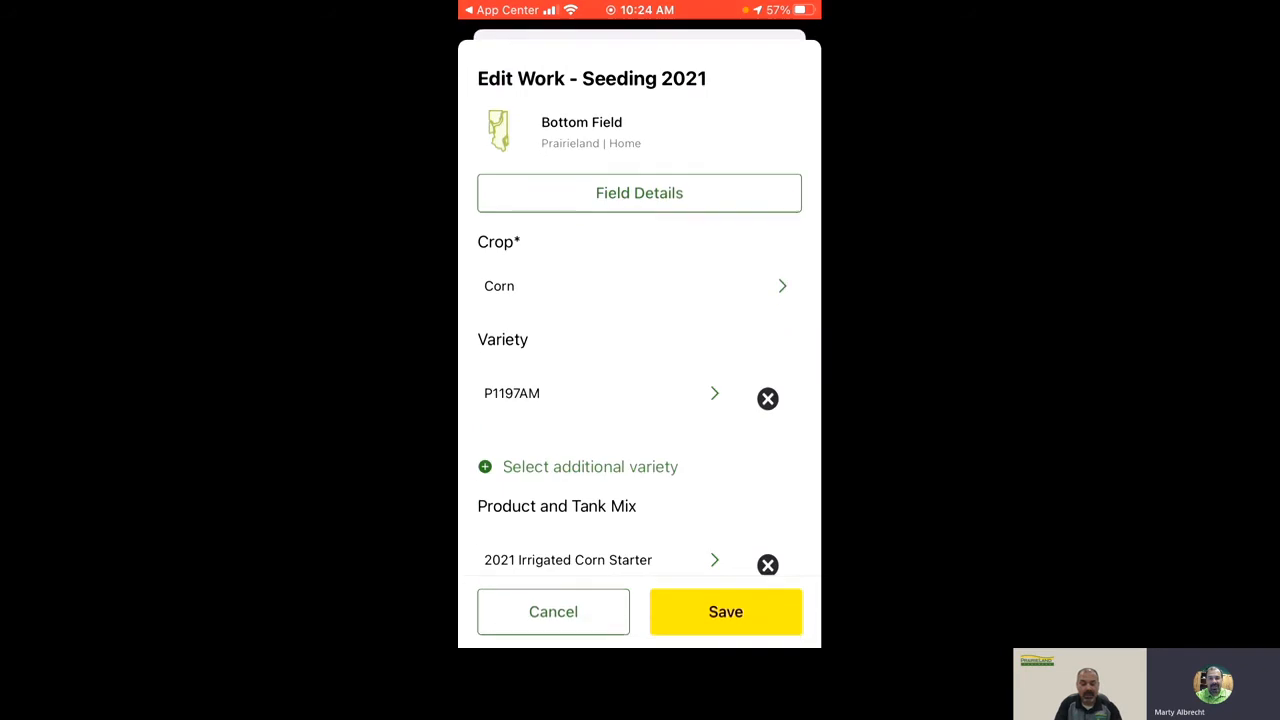
pyautogui.scroll(-3)
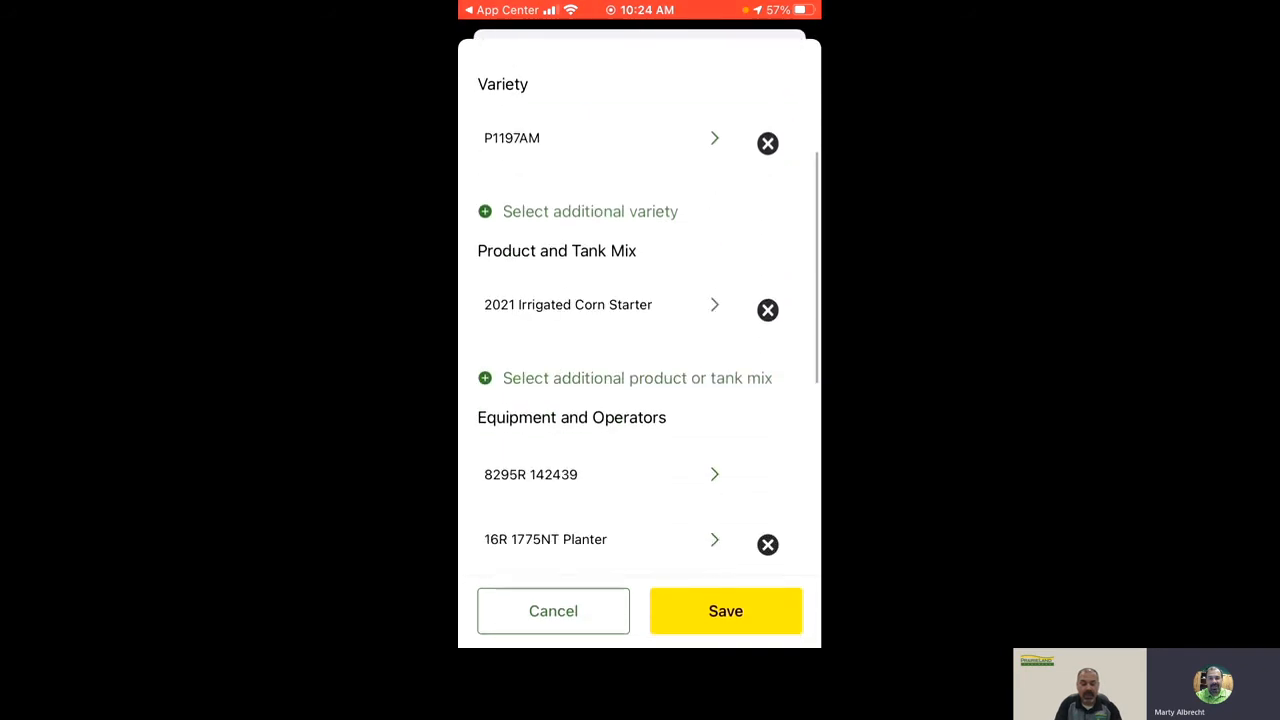
pyautogui.scroll(-3)
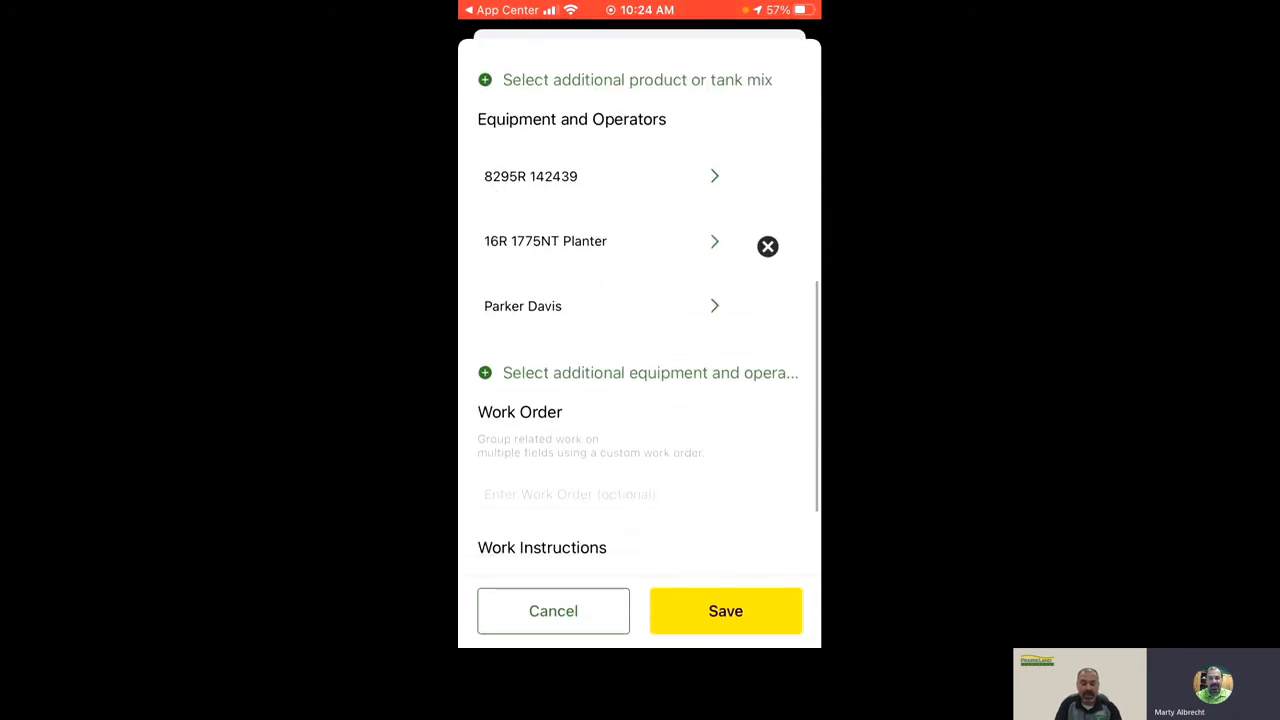
pyautogui.click(530, 176)
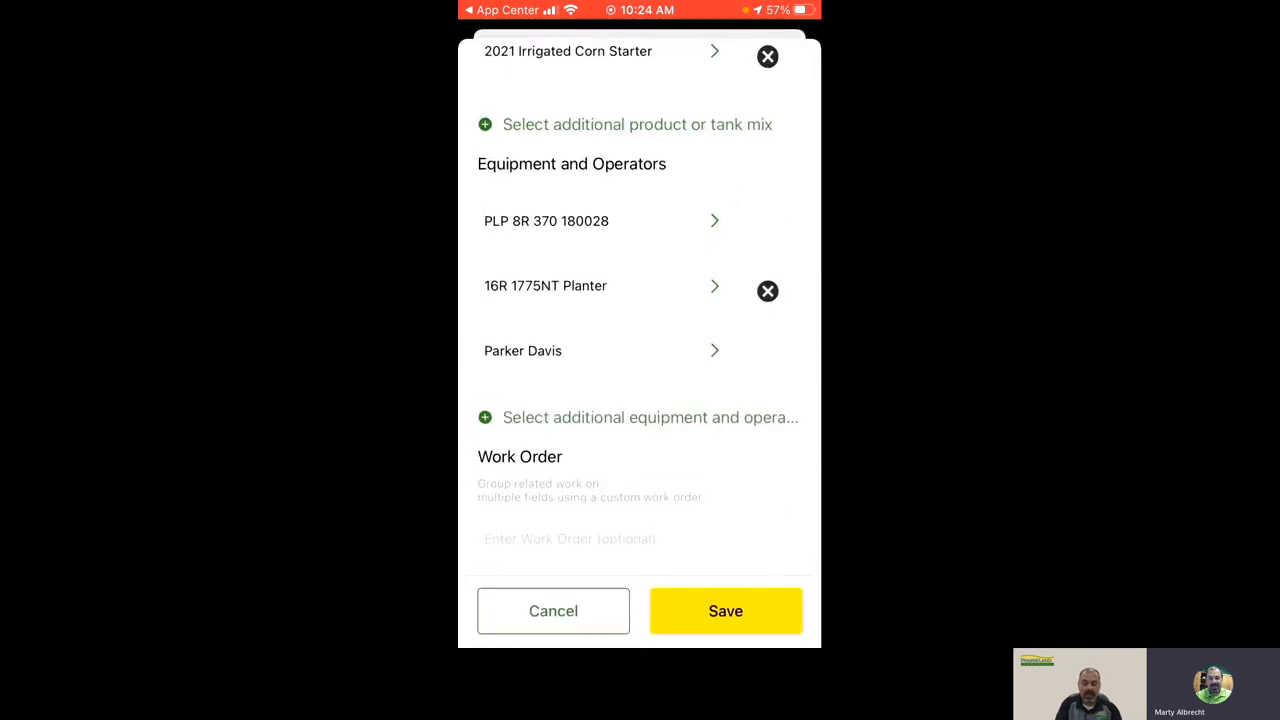
pyautogui.scroll(-3)
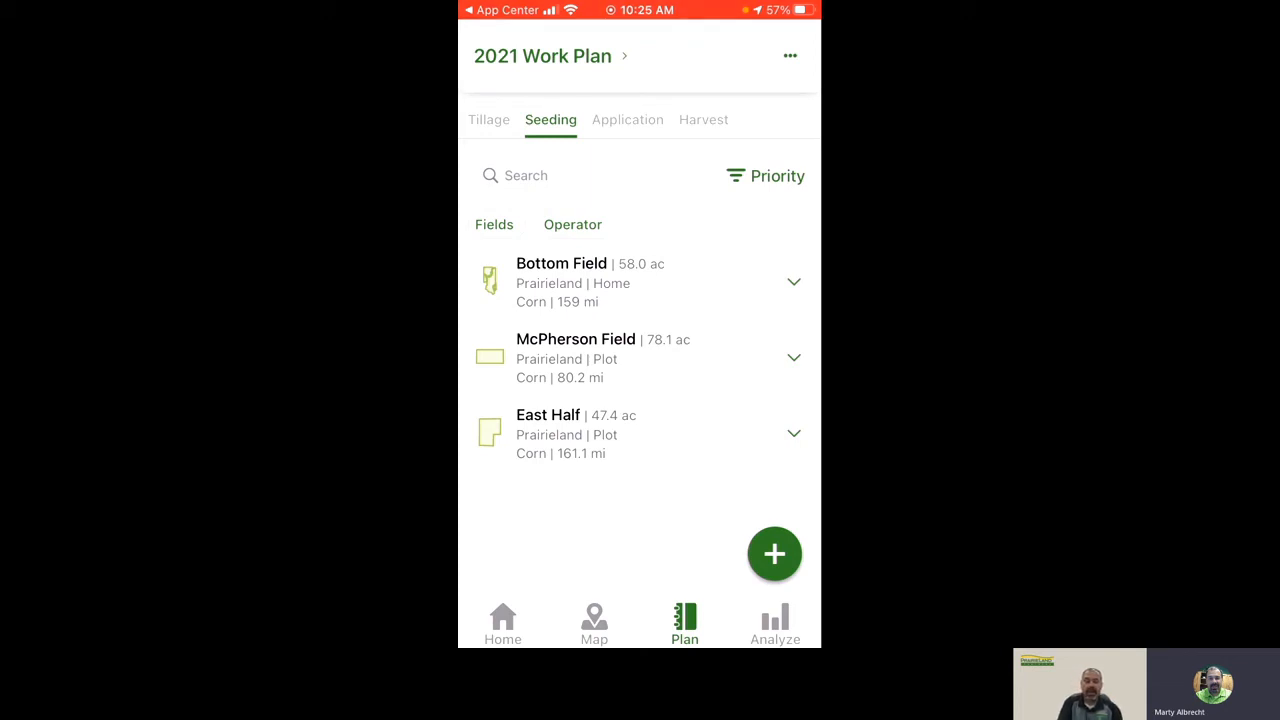
# Reorder seeding priority to East Half, McPherson, Bottom Field, then select all three for sending.
pyautogui.click(789, 55)
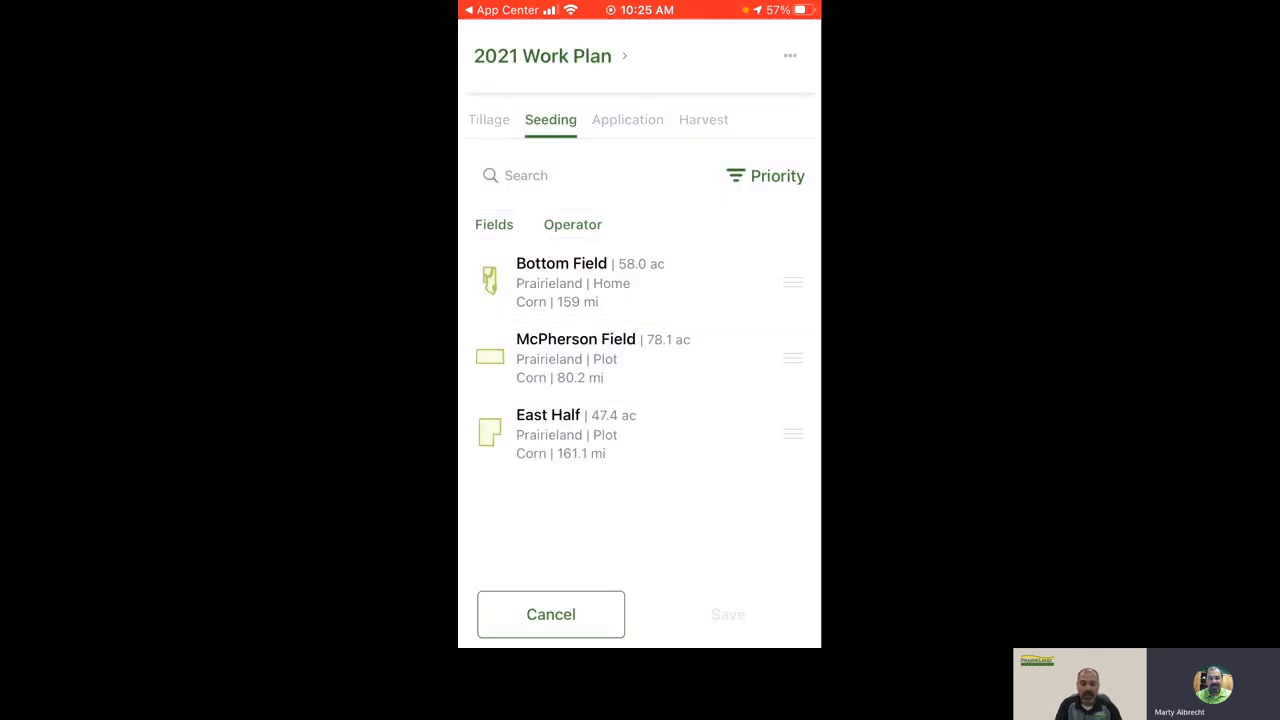
pyautogui.moveTo(792, 282); pyautogui.dragTo(792, 357)
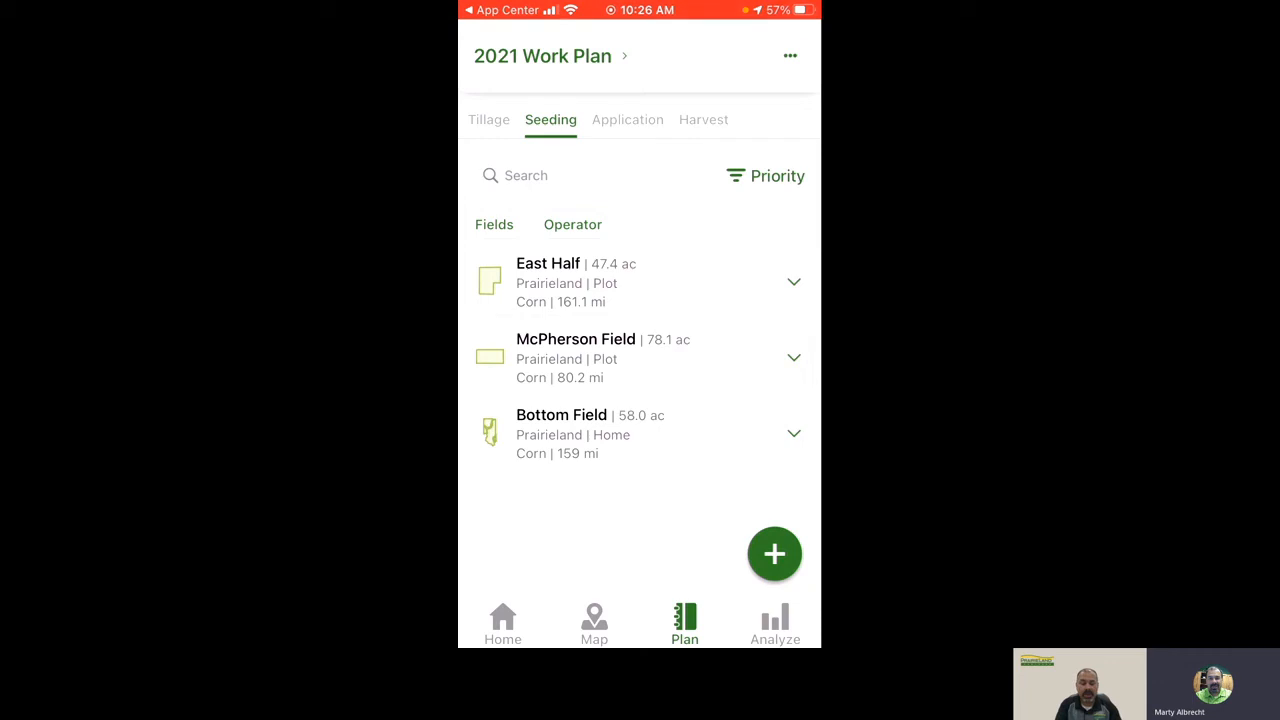
pyautogui.click(789, 55)
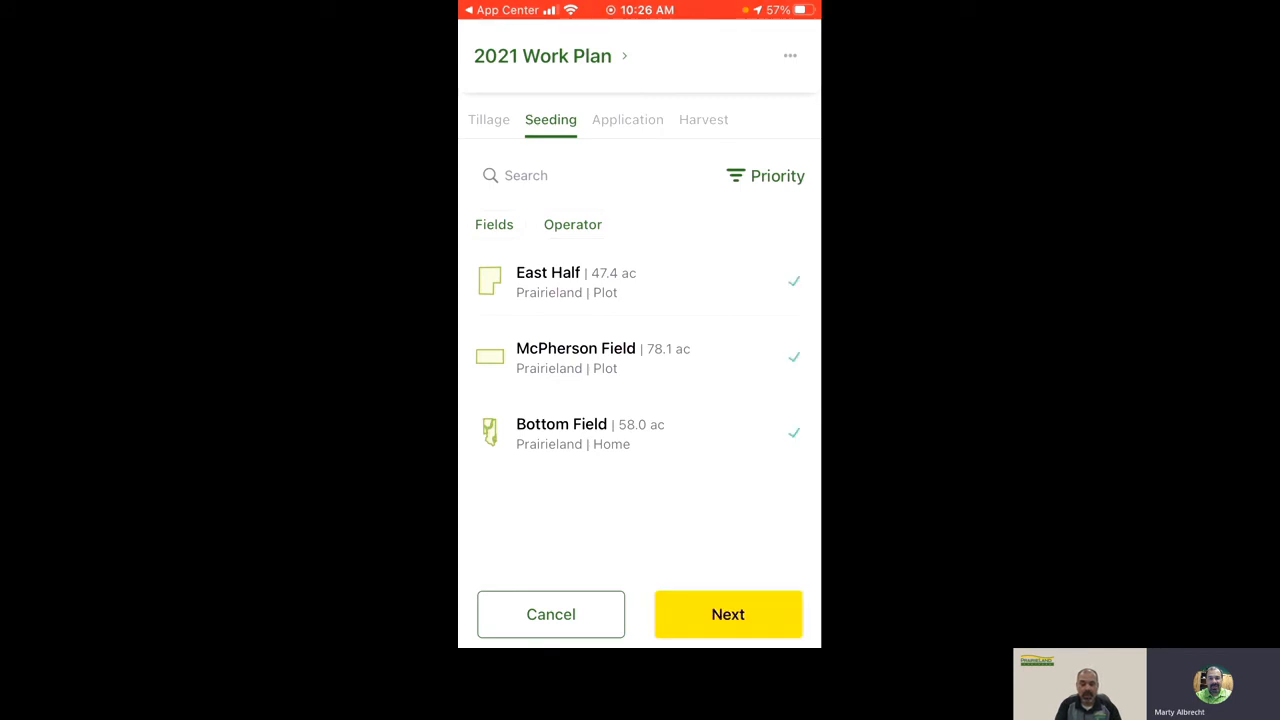
# Confirm PLP 8R 370 180028 as receiver and send the three-field seeding setup file.
pyautogui.click(728, 614)
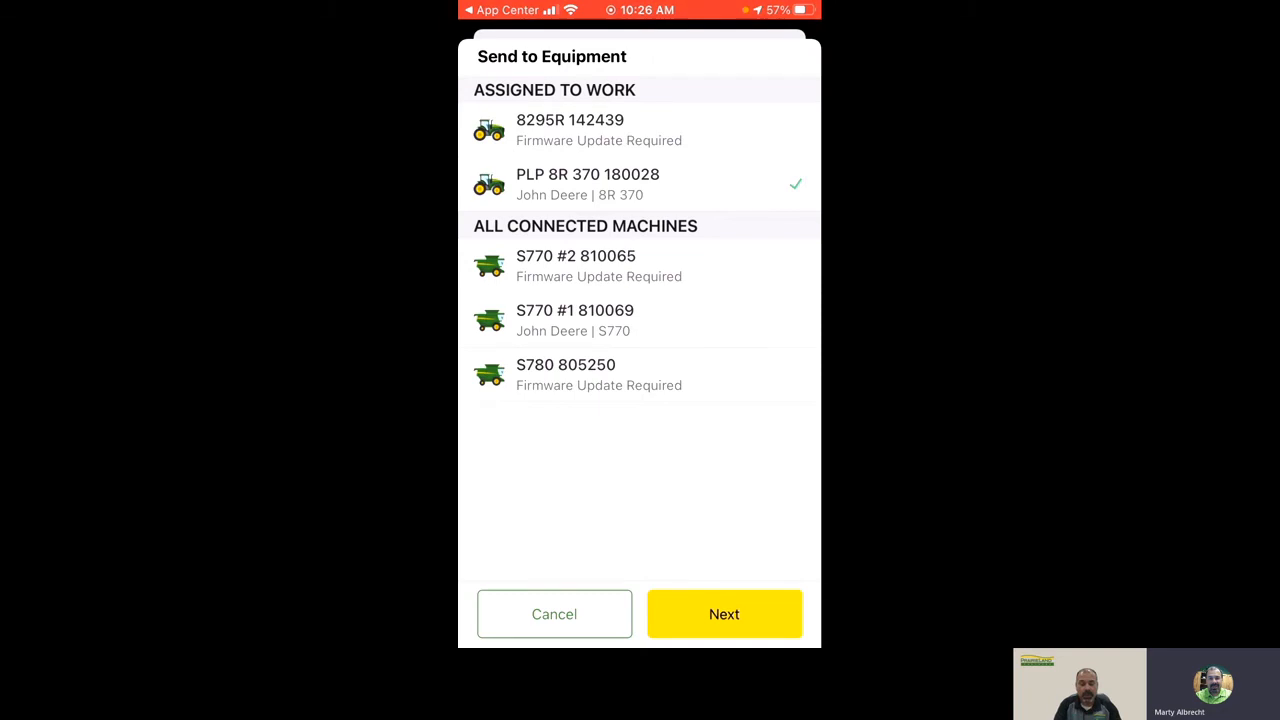
pyautogui.click(724, 614)
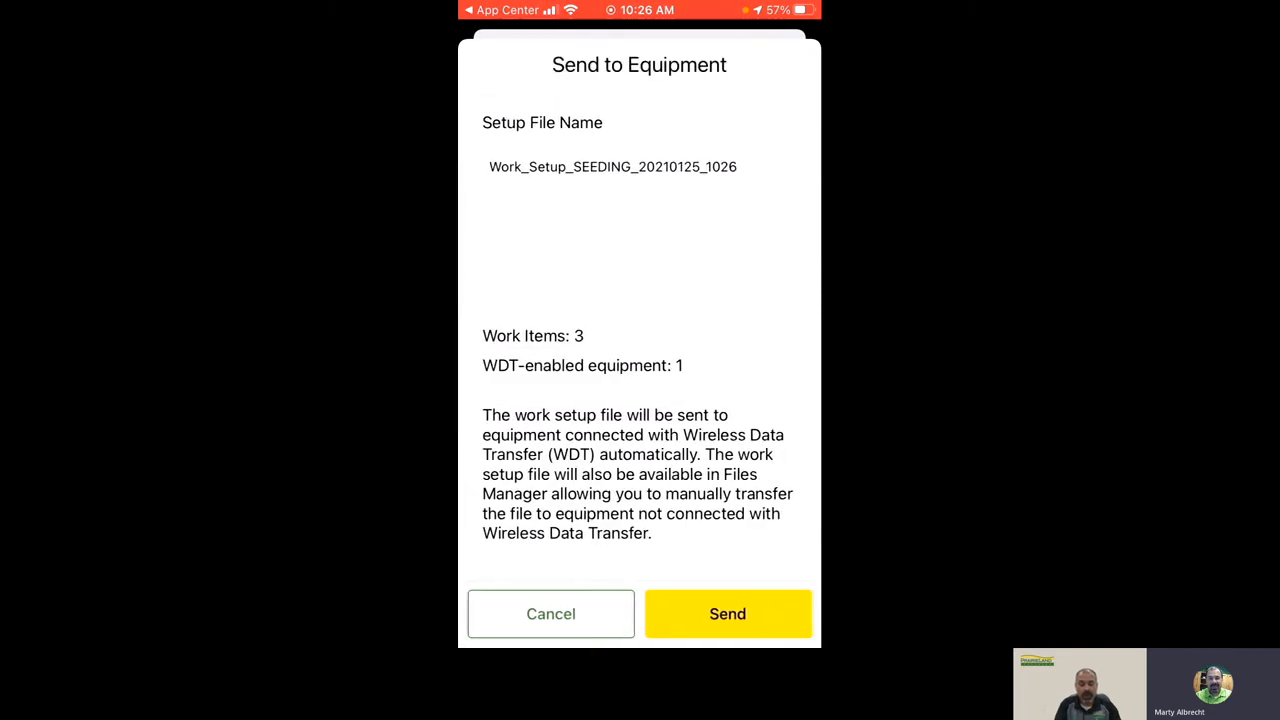
pyautogui.click(727, 613)
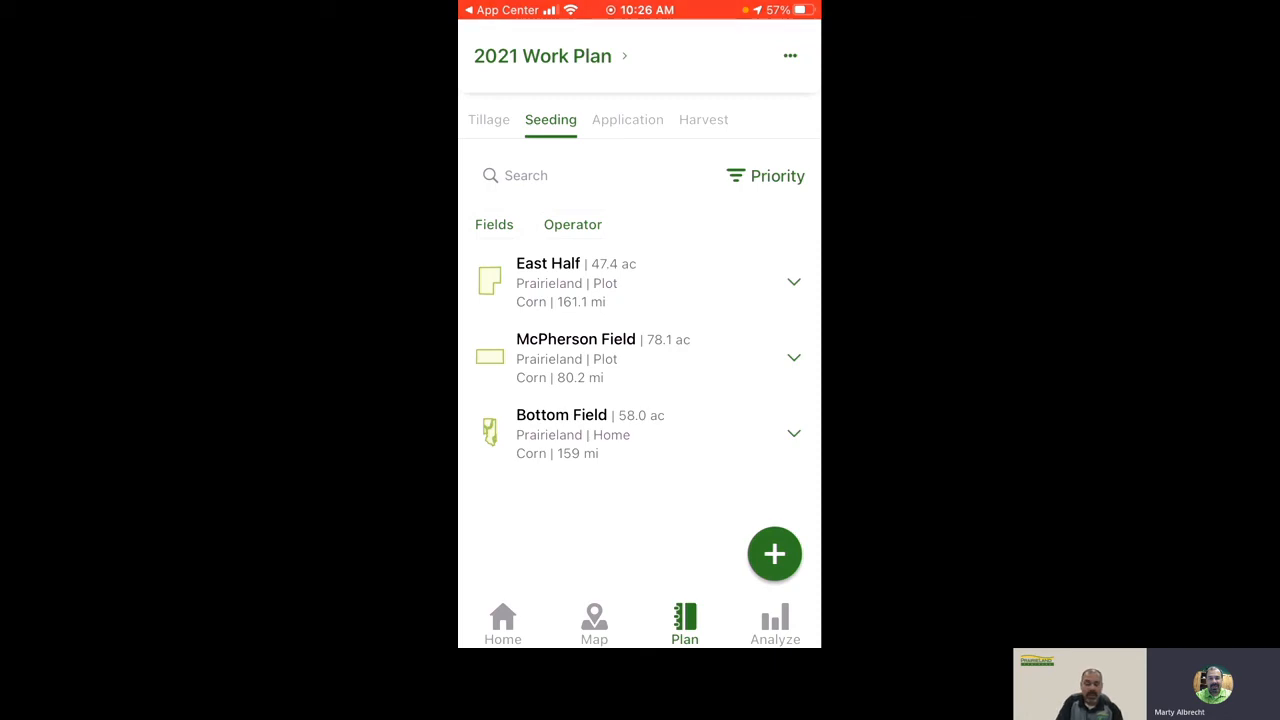
# Return to Home and start an empty Add Completed Work form.
pyautogui.click(502, 620)
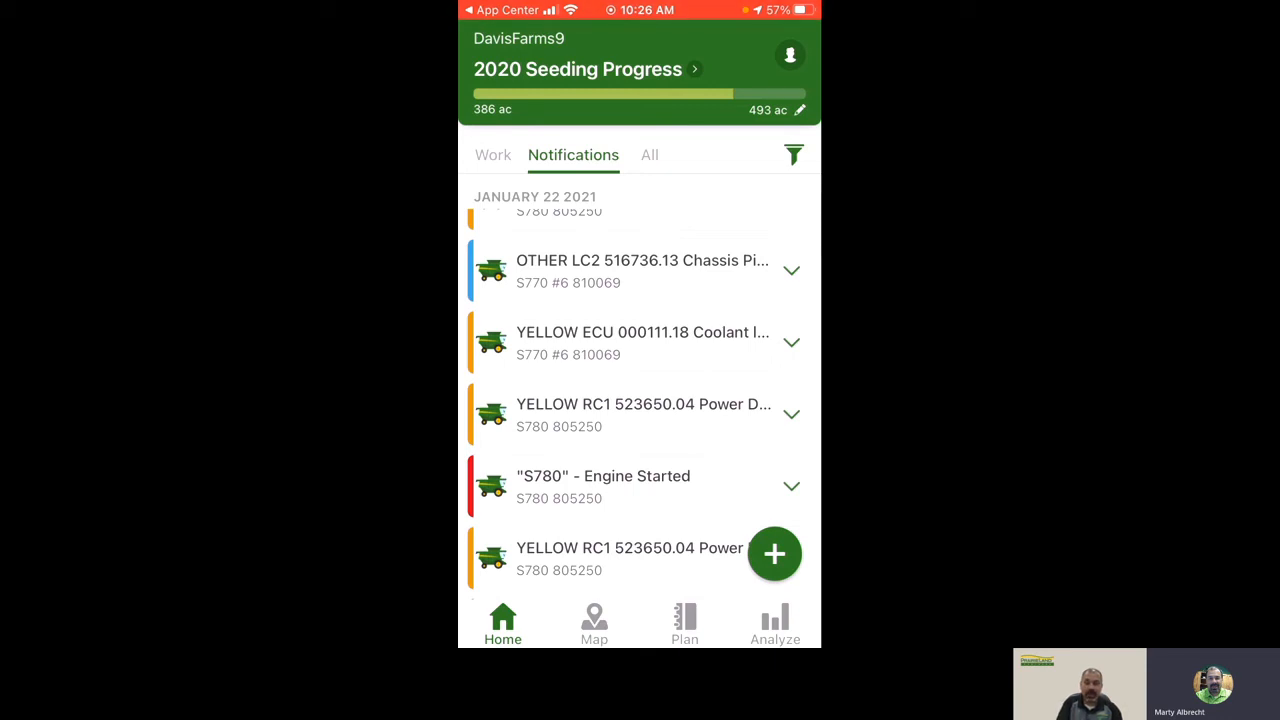
pyautogui.click(775, 553)
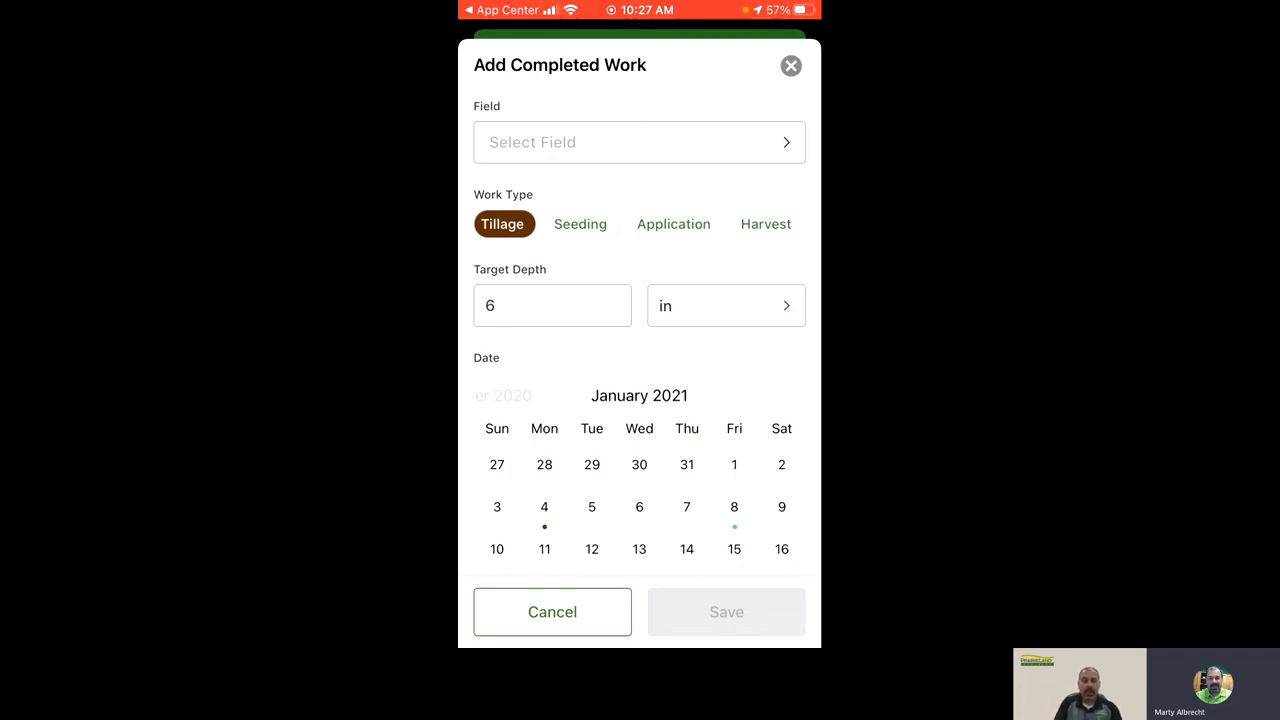
# Set the record to an Application on Bottom Field using product 46-0-0.
pyautogui.click(673, 223)
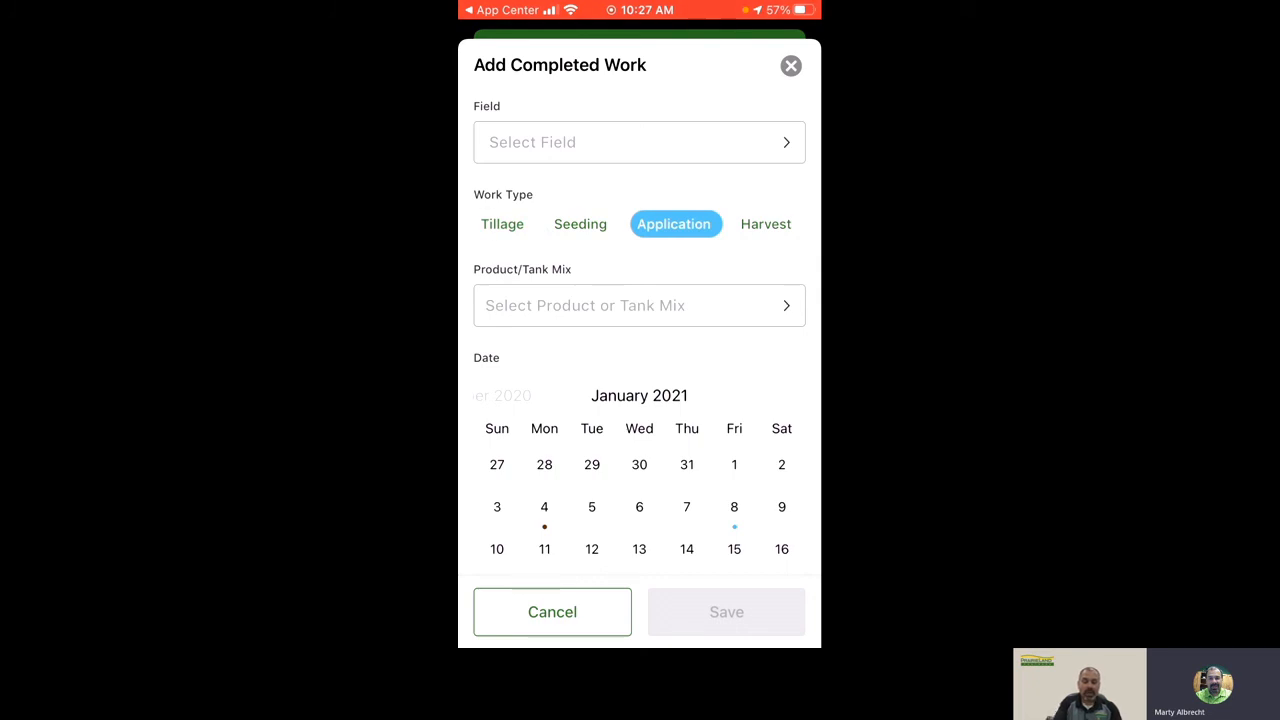
pyautogui.click(639, 142)
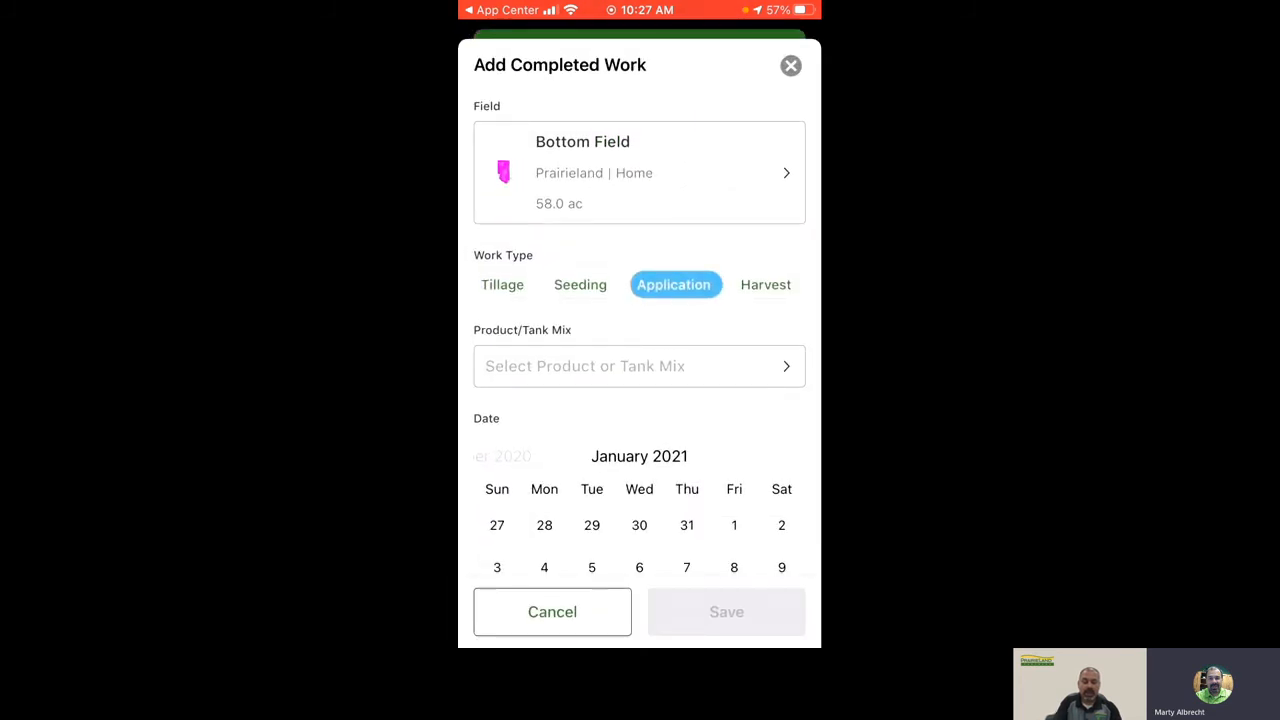
pyautogui.click(639, 366)
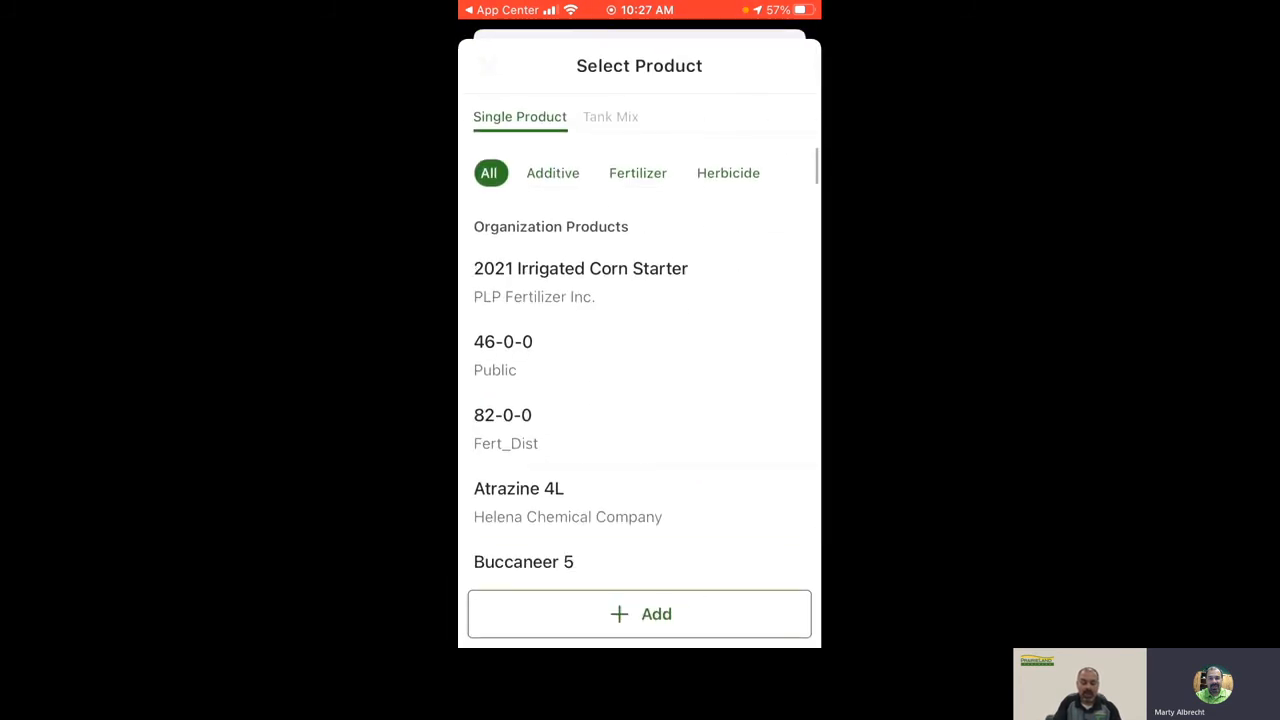
pyautogui.click(503, 341)
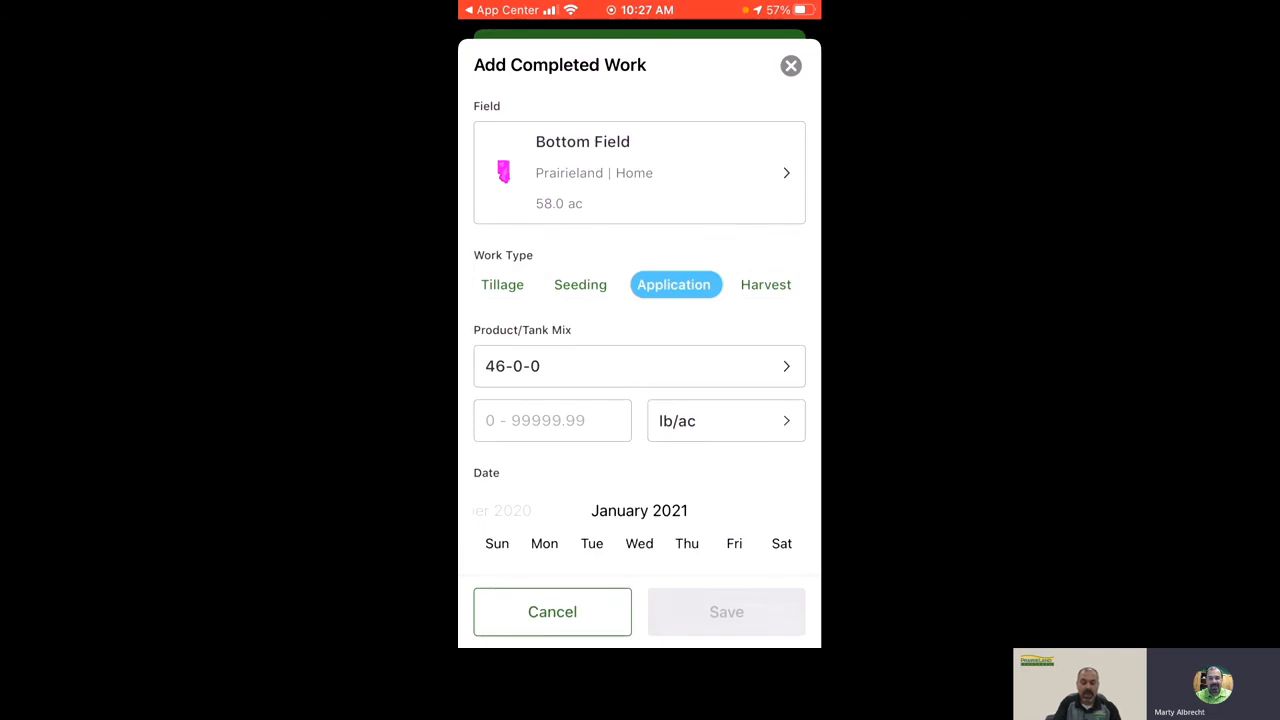
# Enter a 120 lb/ac rate, date it January 7, 2021, and save the completed work.
pyautogui.click(552, 420)
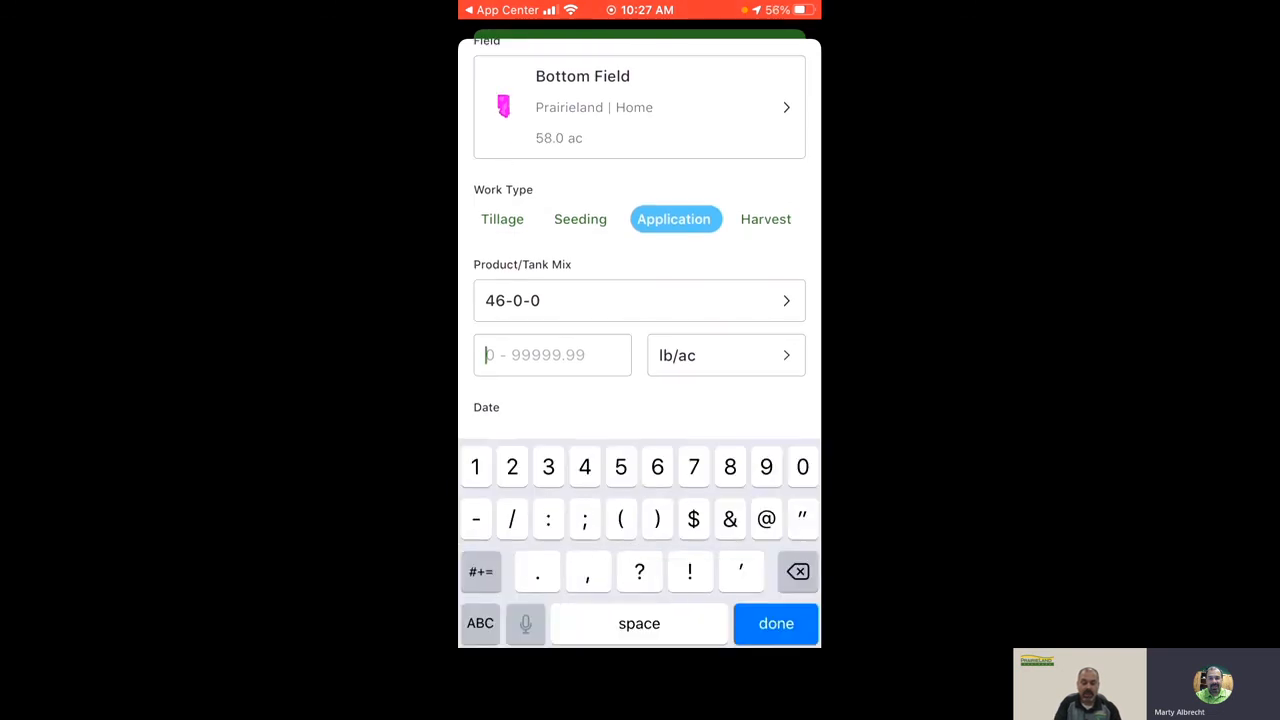
pyautogui.write('120')
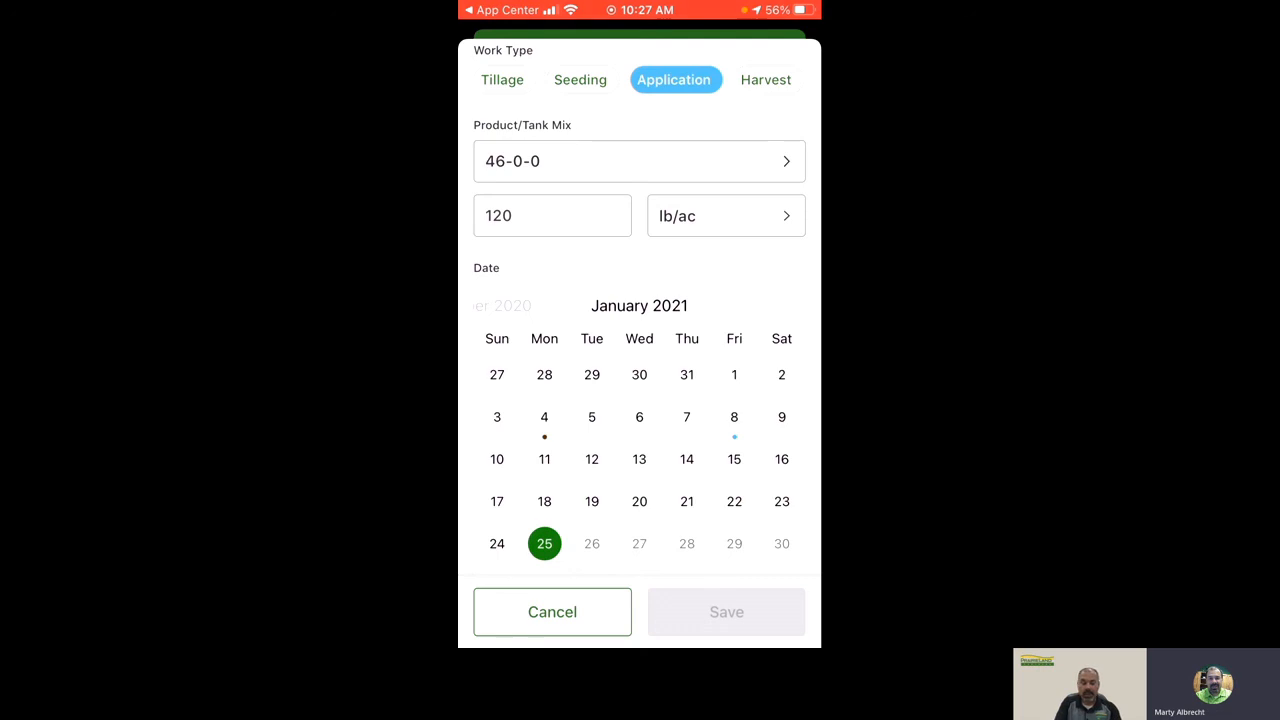
pyautogui.click(686, 417)
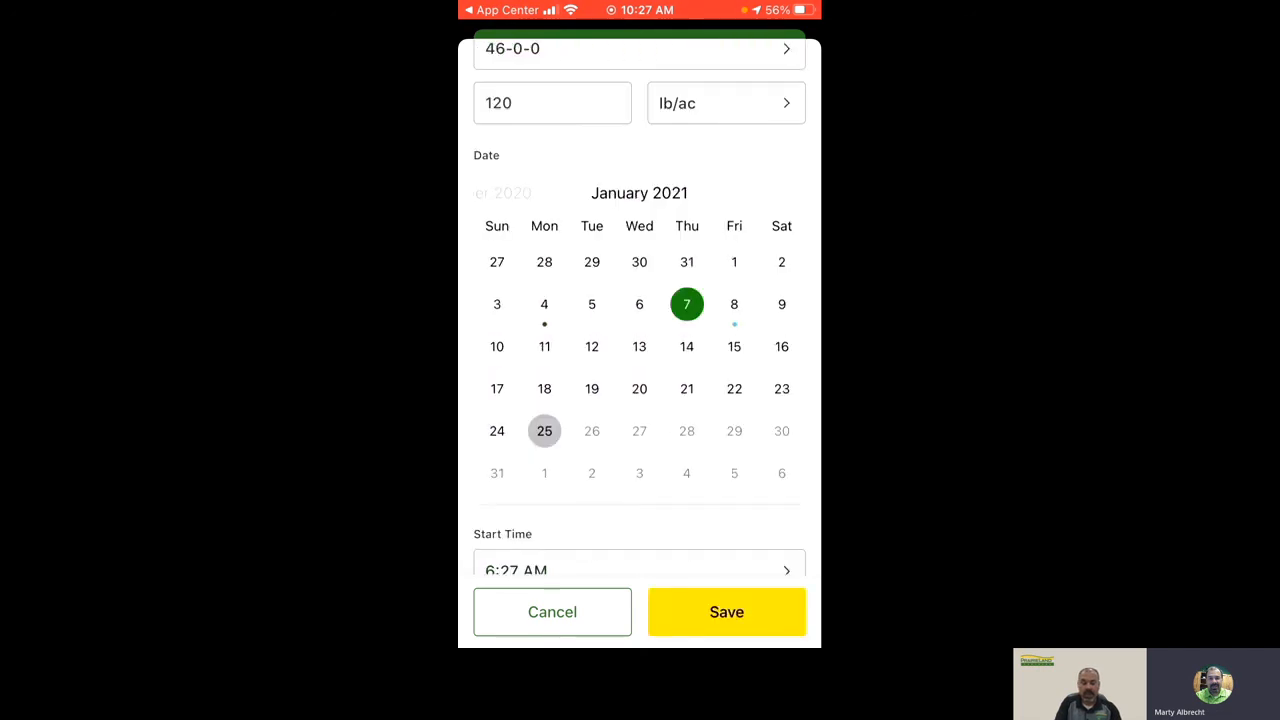
pyautogui.click(639, 570)
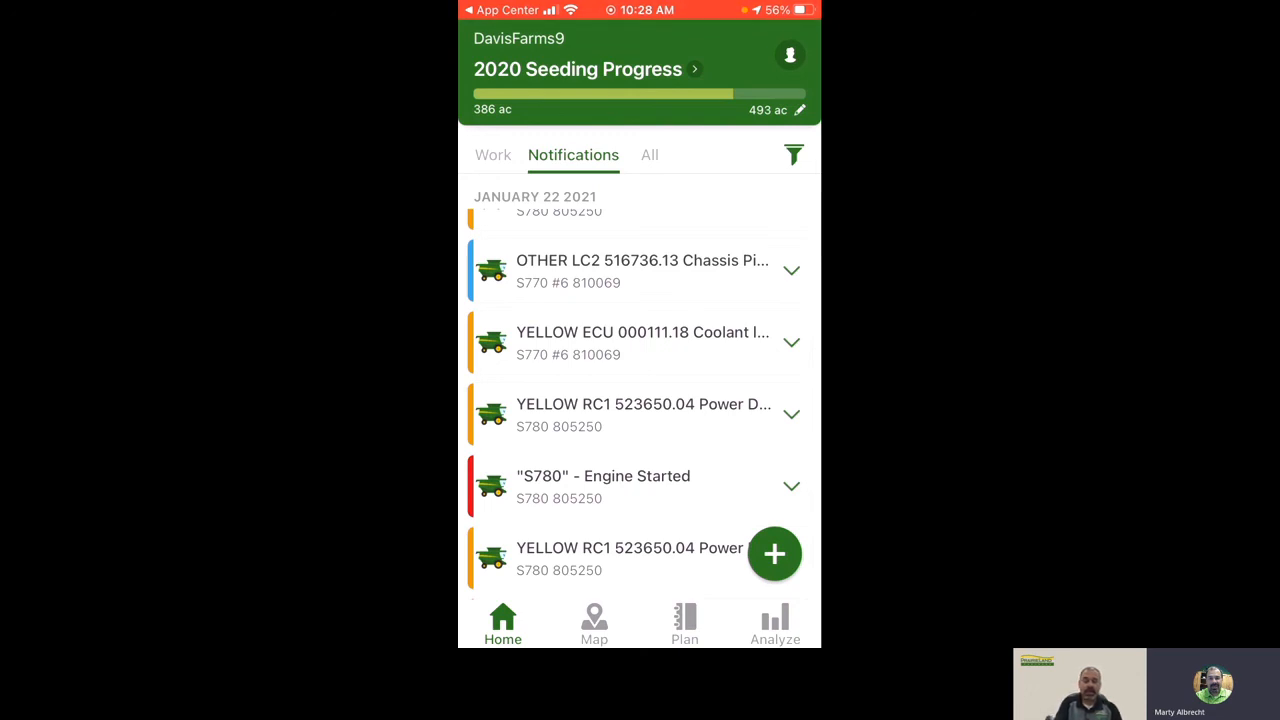
pyautogui.click(790, 54)
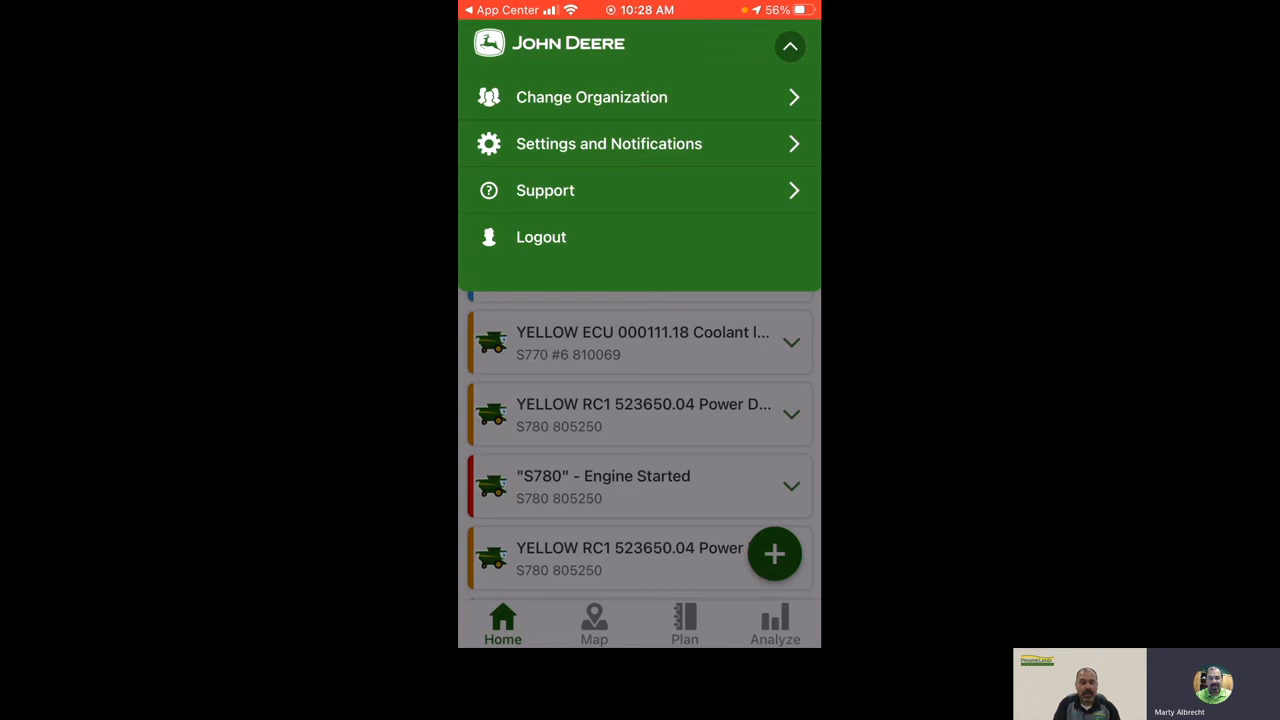
pyautogui.click(609, 143)
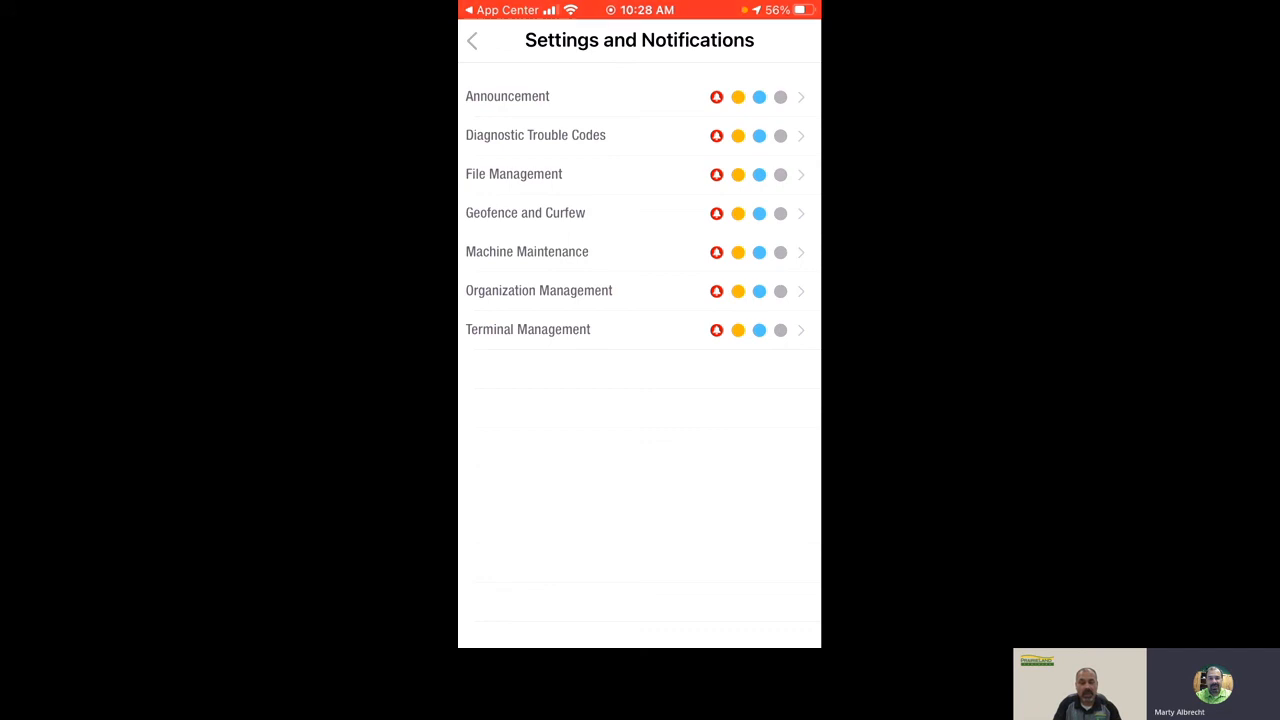
pyautogui.click(472, 40)
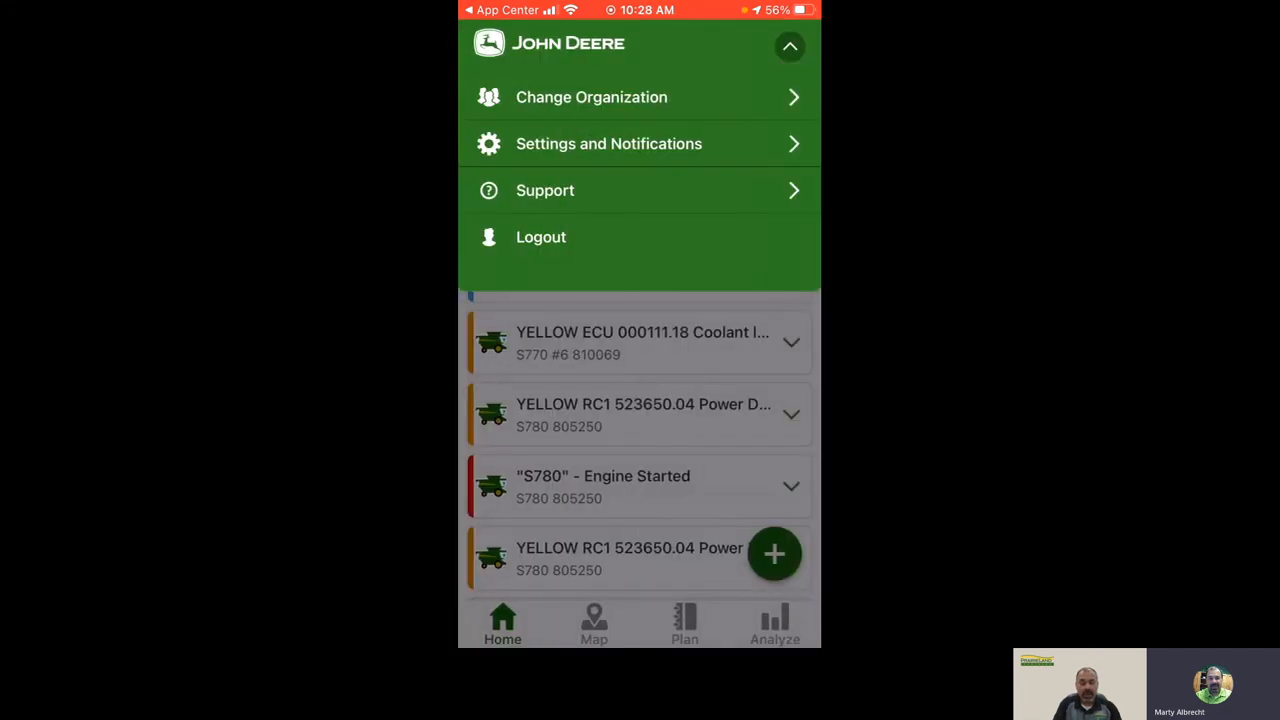
pyautogui.click(789, 46)
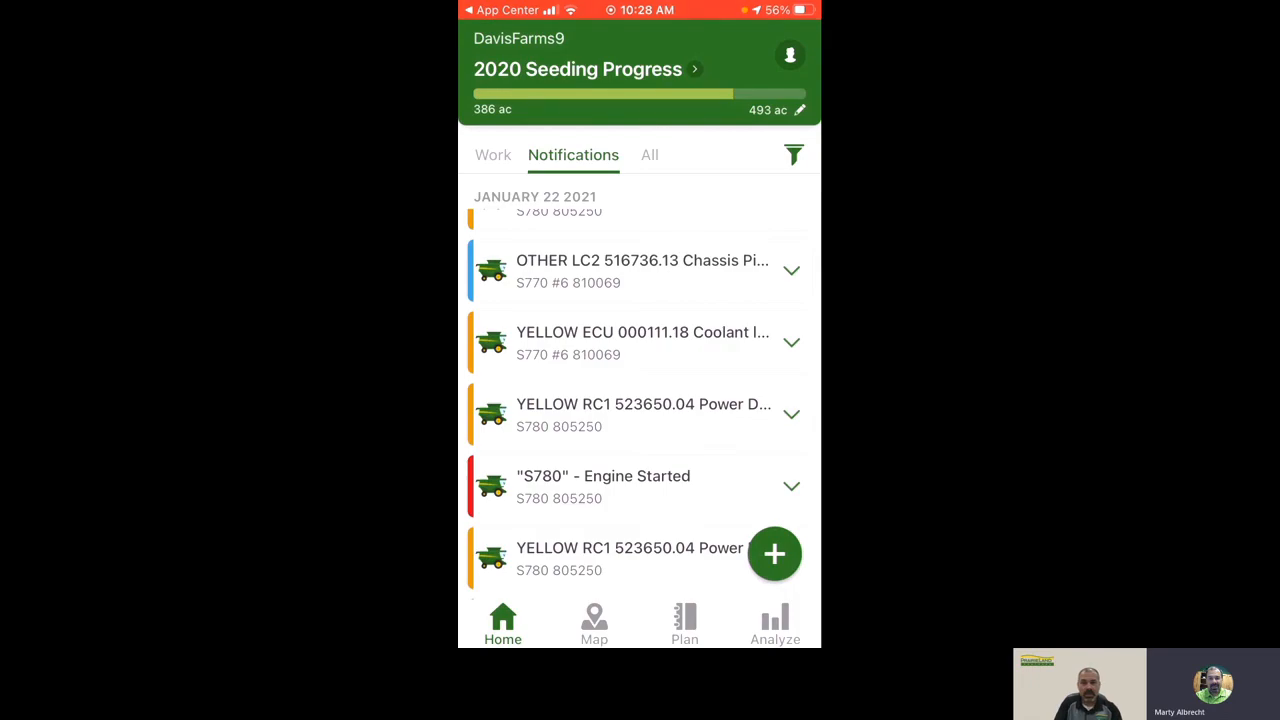